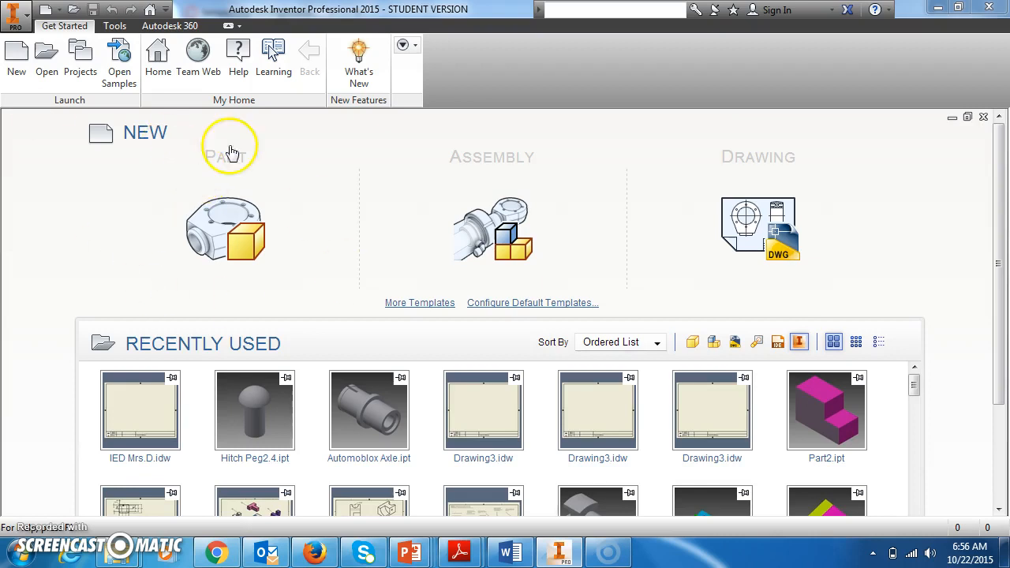
mouse_move(350, 162)
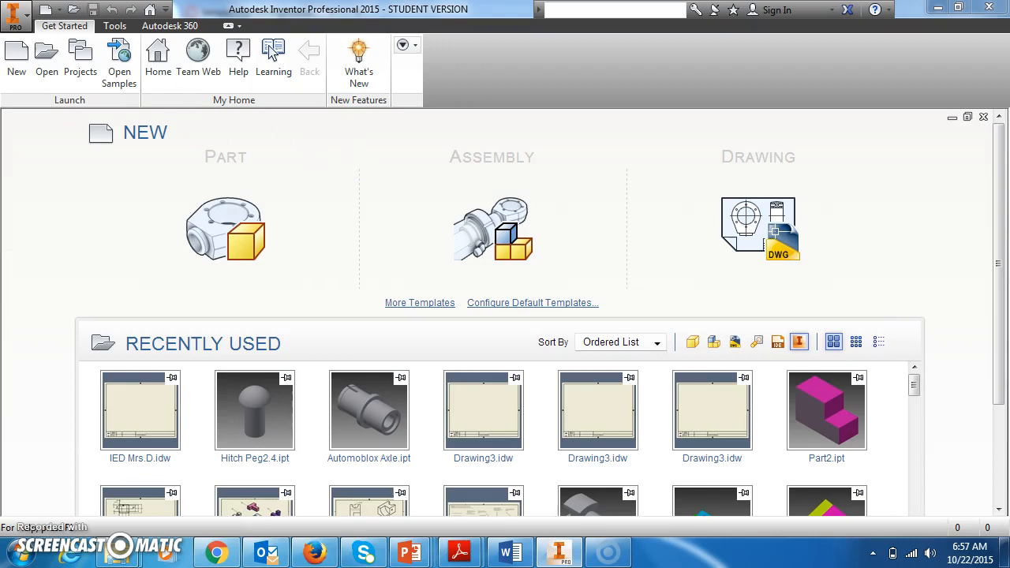
- Create a new empty assembly (Assembly1) from the Standard.iam template
left_click(16, 60)
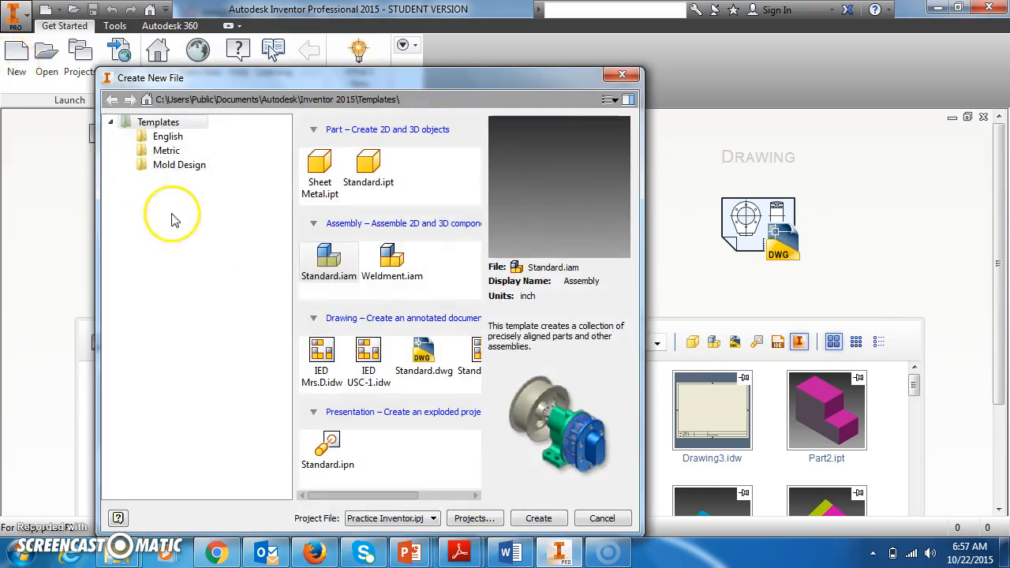
mouse_move(512, 228)
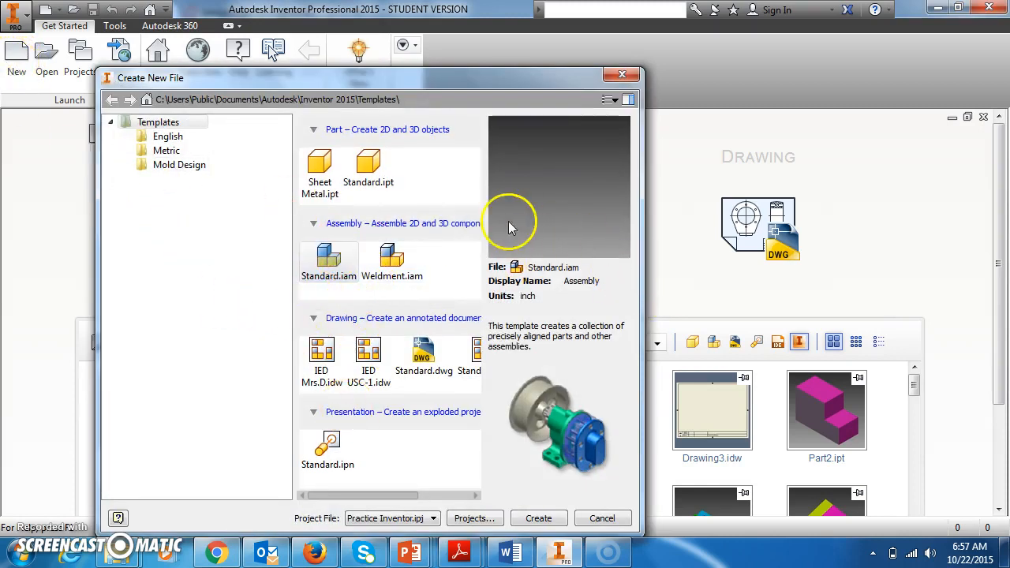
left_click(328, 260)
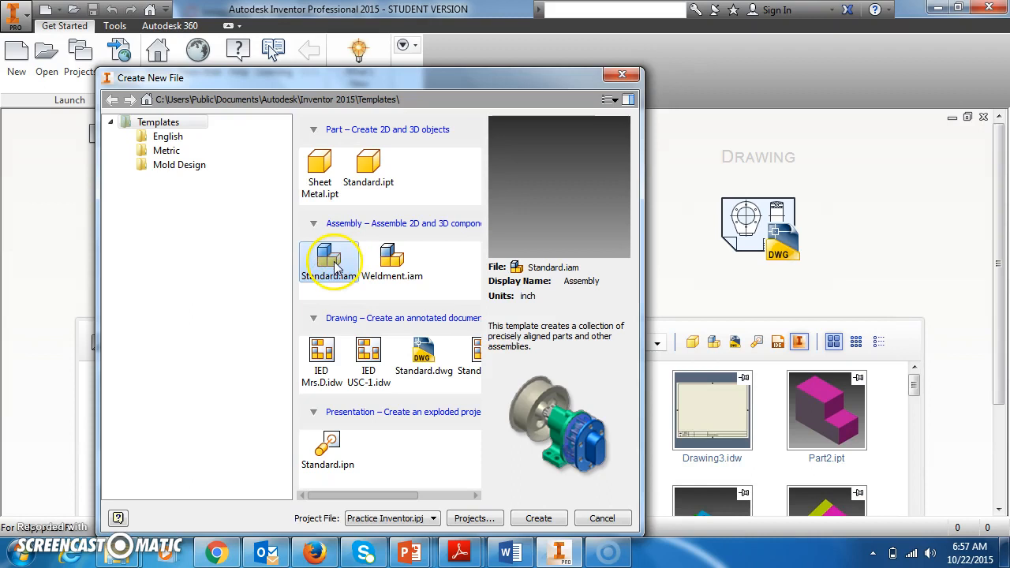
left_click(603, 518)
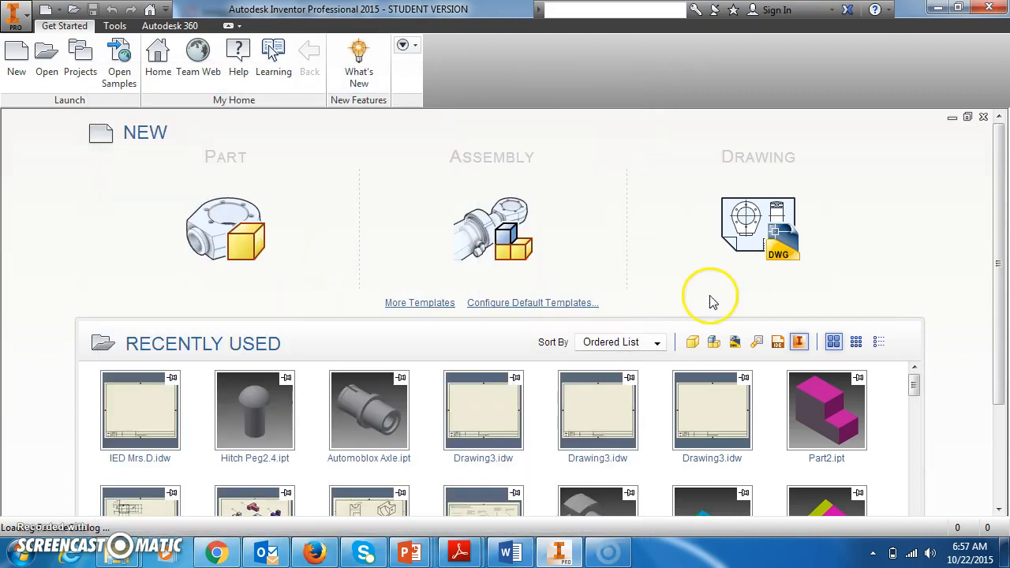
mouse_move(713, 304)
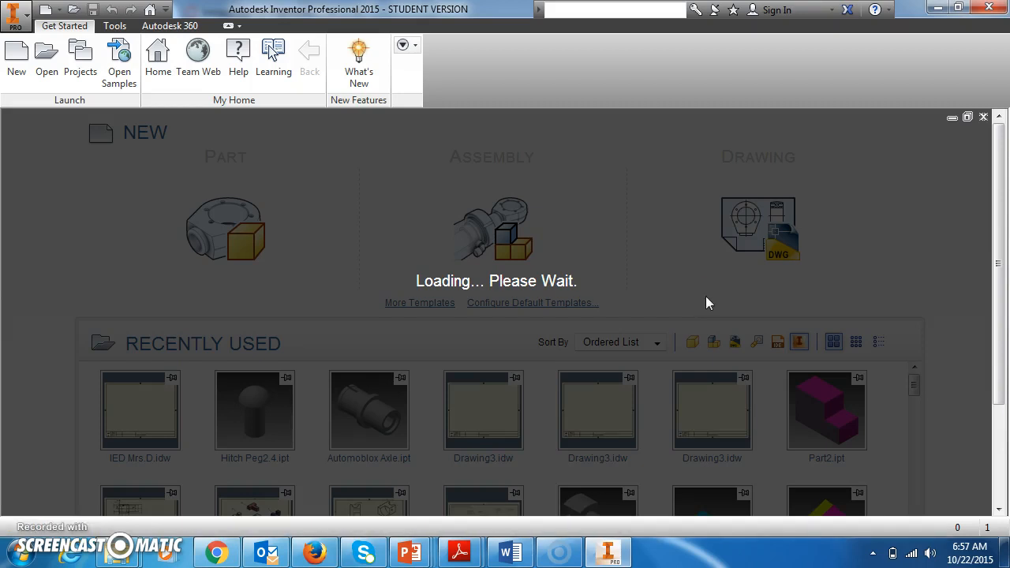
left_click(493, 229)
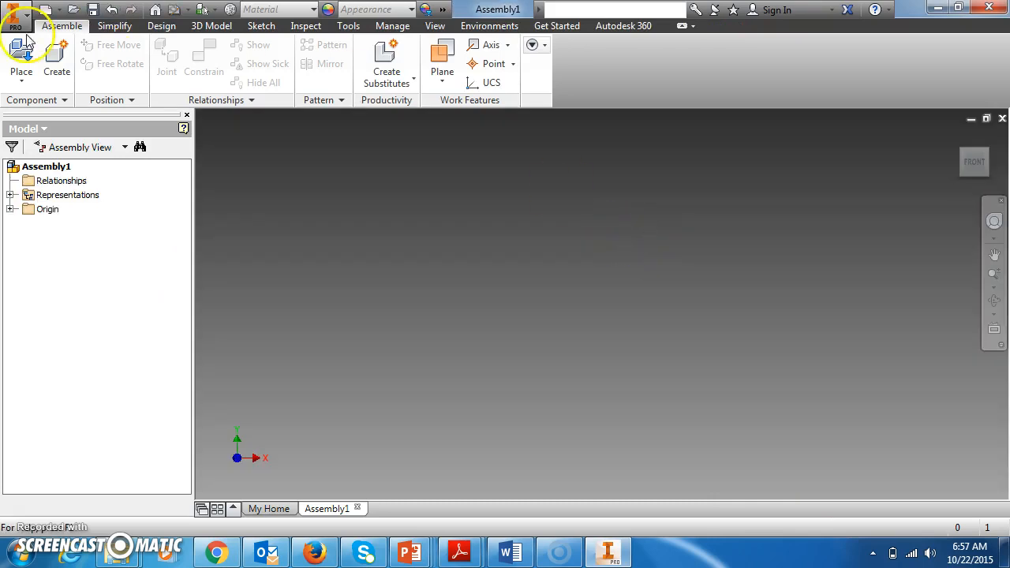
mouse_move(648, 298)
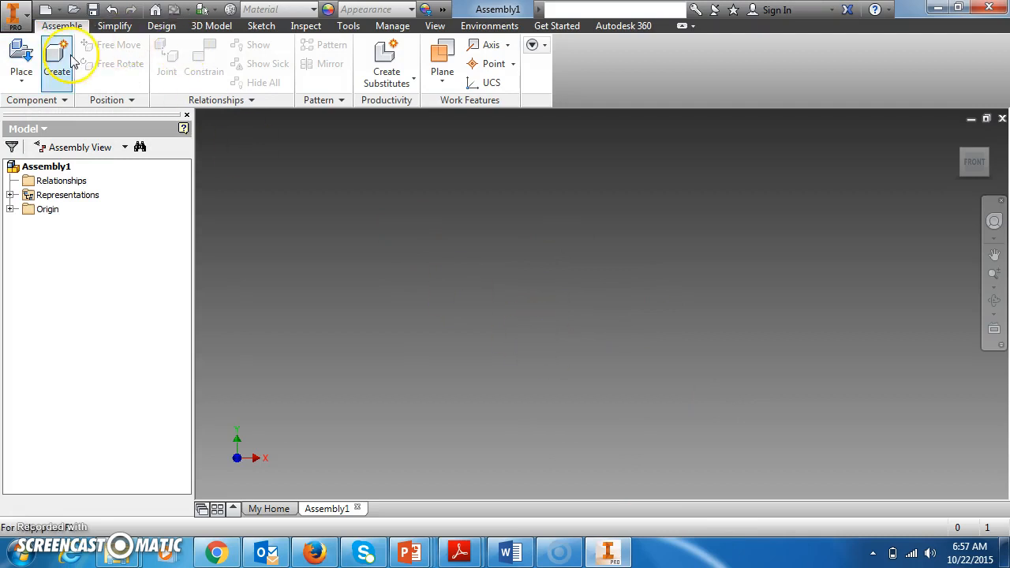
mouse_move(22, 60)
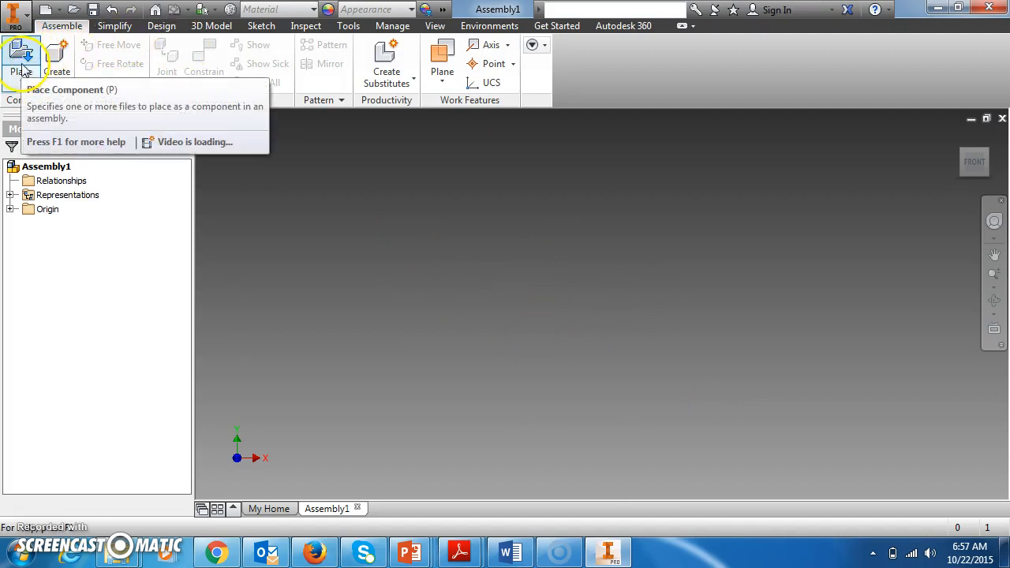
- Start Place and browse to the Puzzle Cube folder on the project drive
left_click(21, 60)
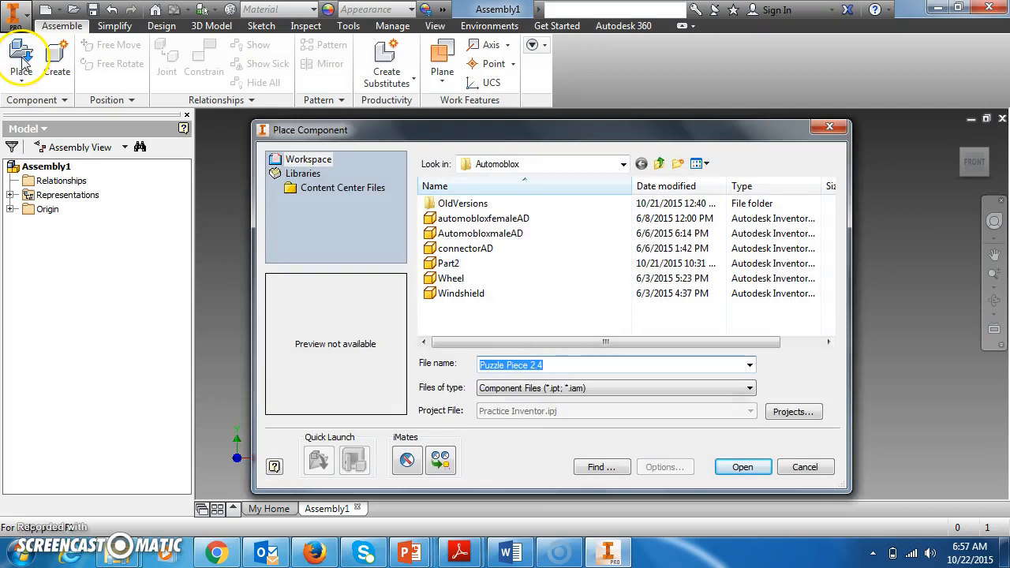
left_click(622, 163)
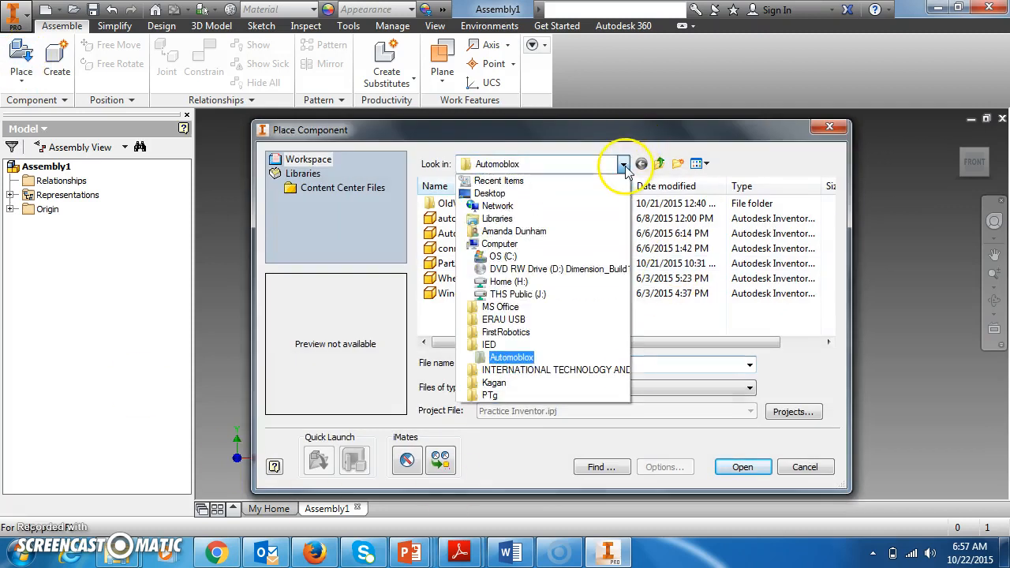
left_click(490, 344)
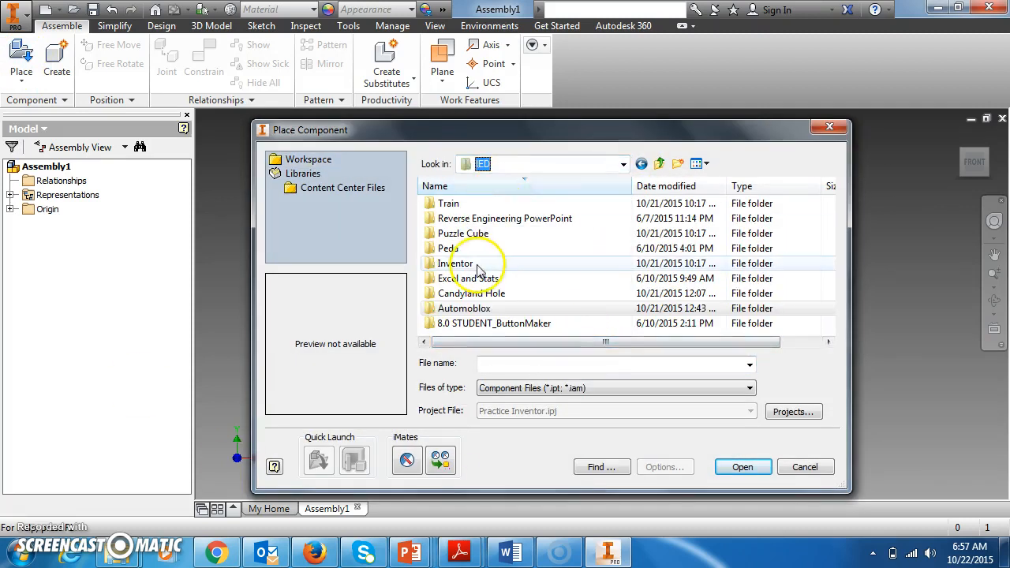
double_click(463, 234)
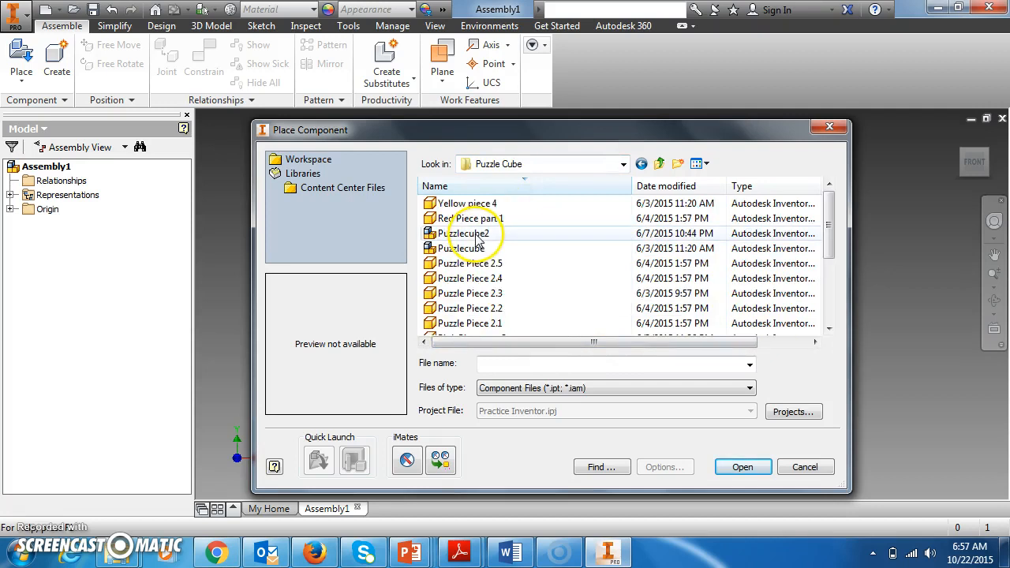
mouse_move(545, 221)
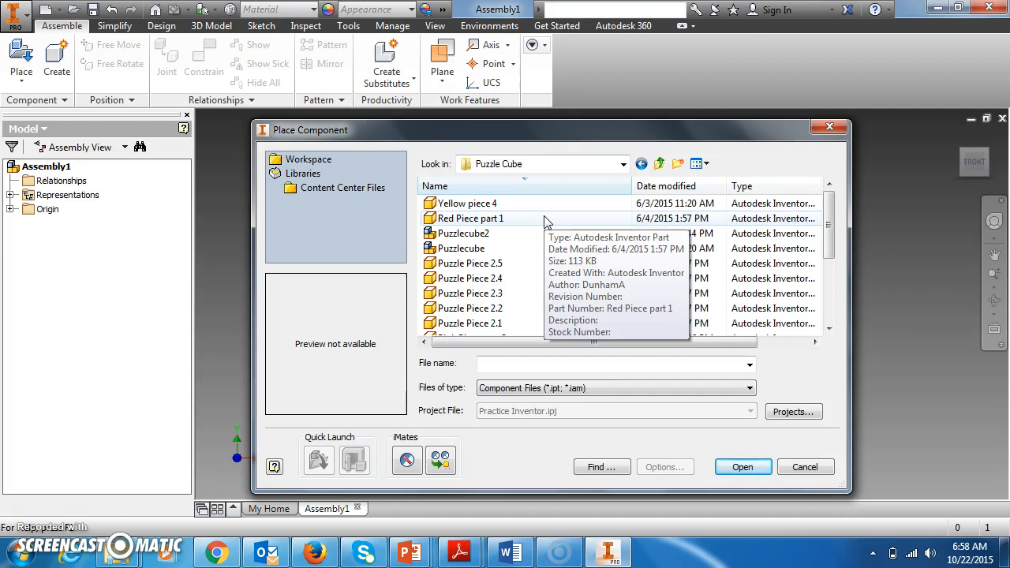
mouse_move(518, 234)
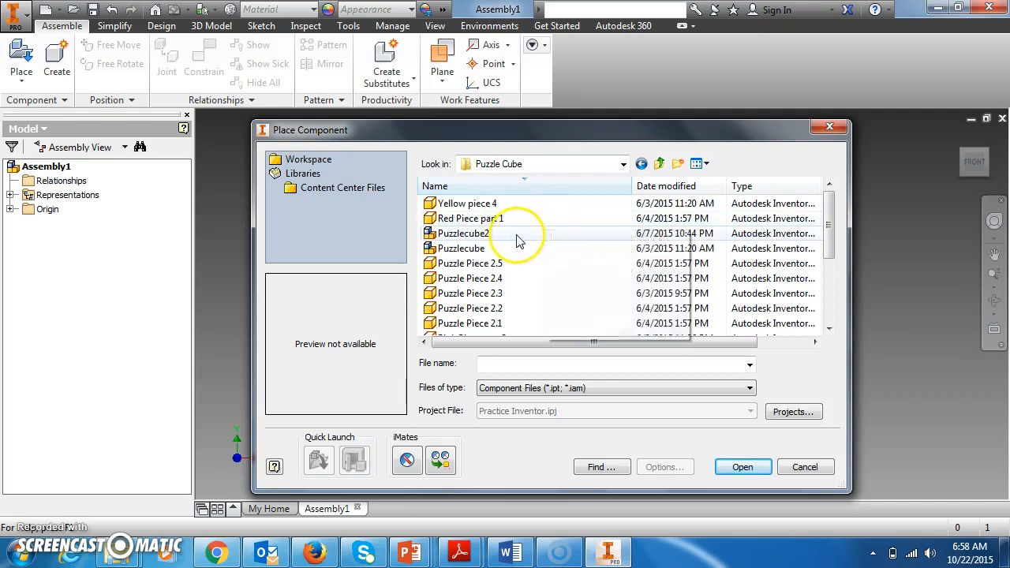
- Place Red Piece part 1 into the assembly, accepting the unsaved-assembly and location warnings
left_click(470, 217)
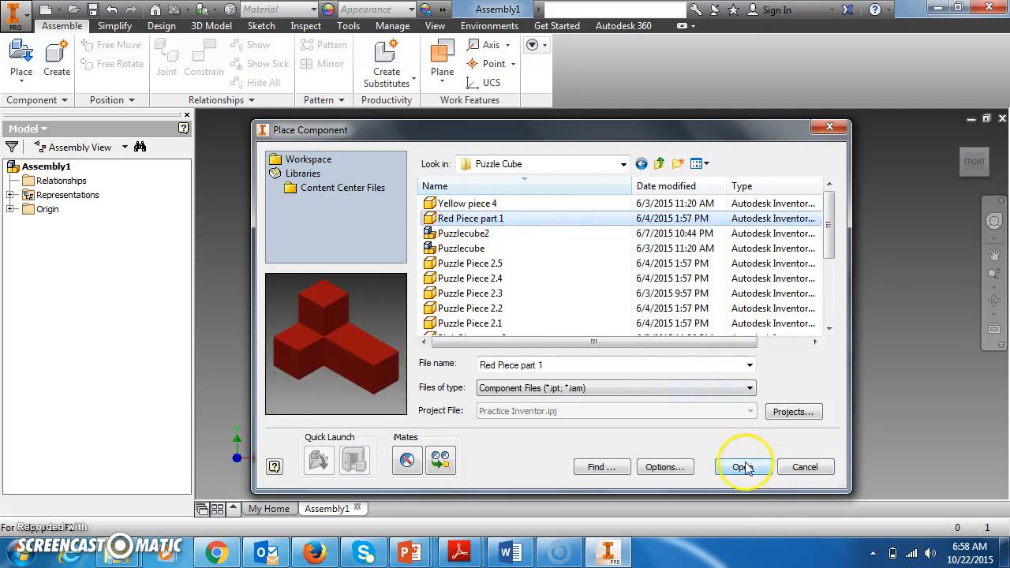
left_click(742, 467)
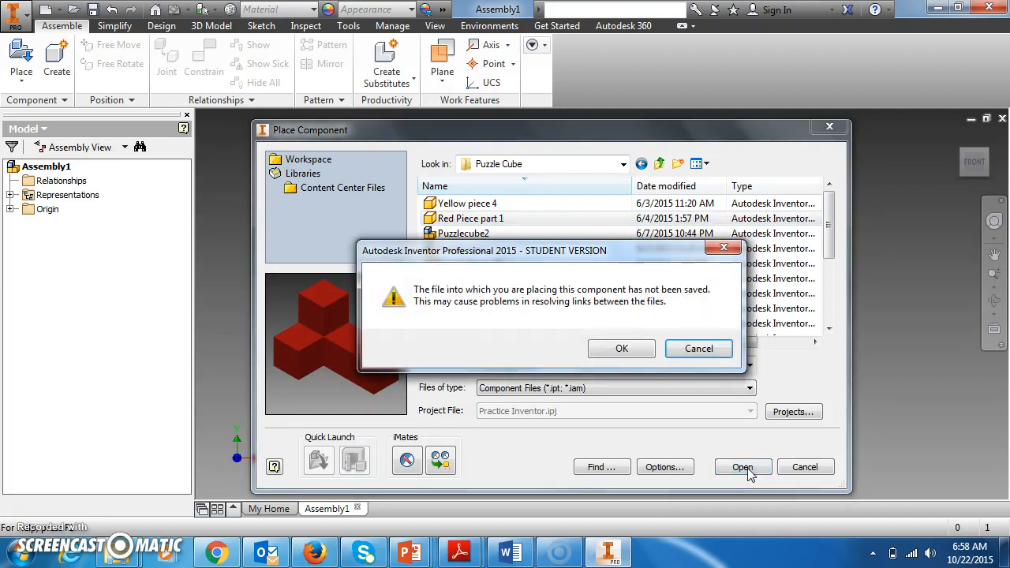
left_click(622, 349)
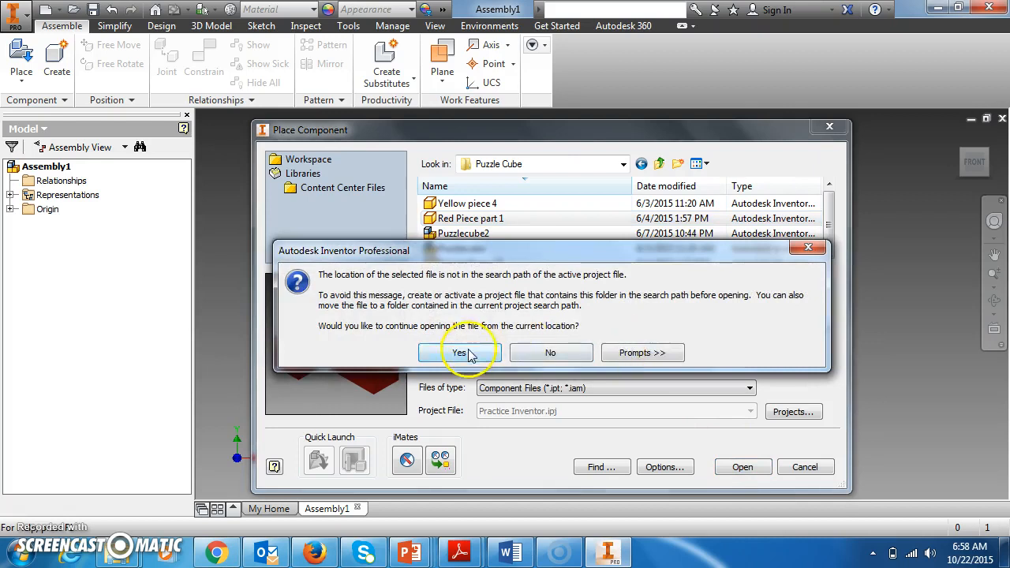
left_click(459, 354)
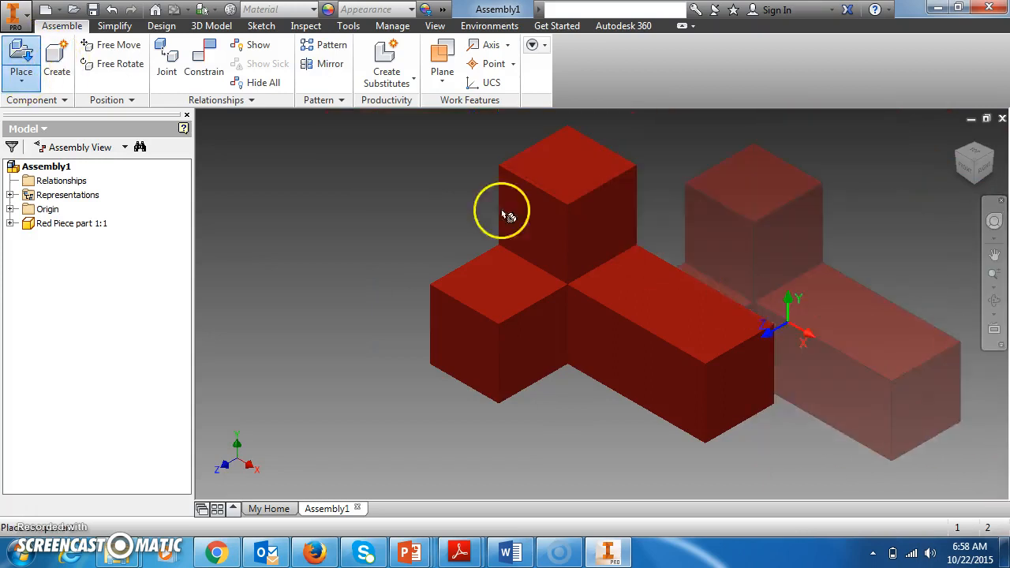
- Place Puzzle Piece 2.5 (magenta) from the Puzzle Cube folder beside the red piece
left_click(23, 60)
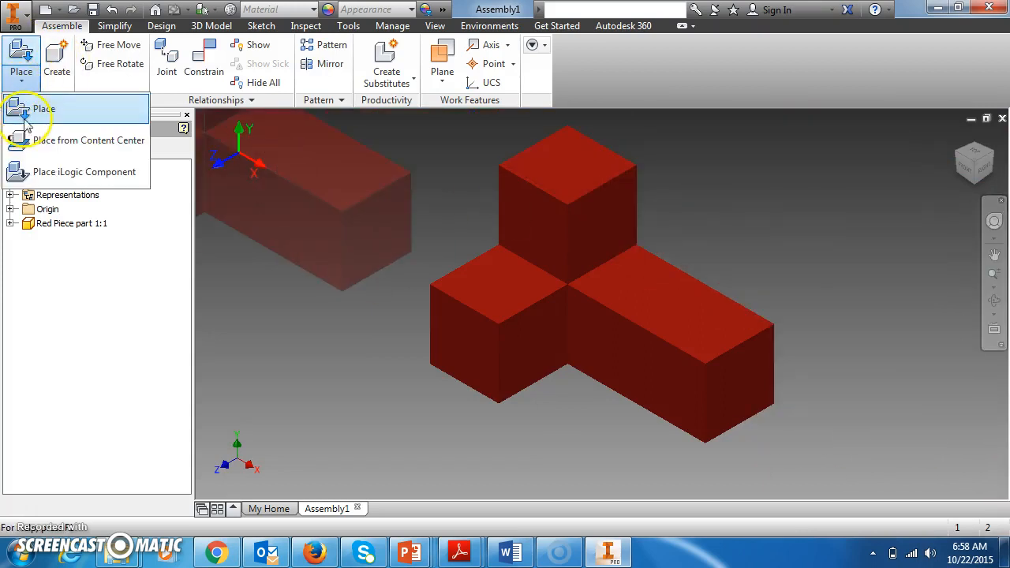
mouse_move(25, 114)
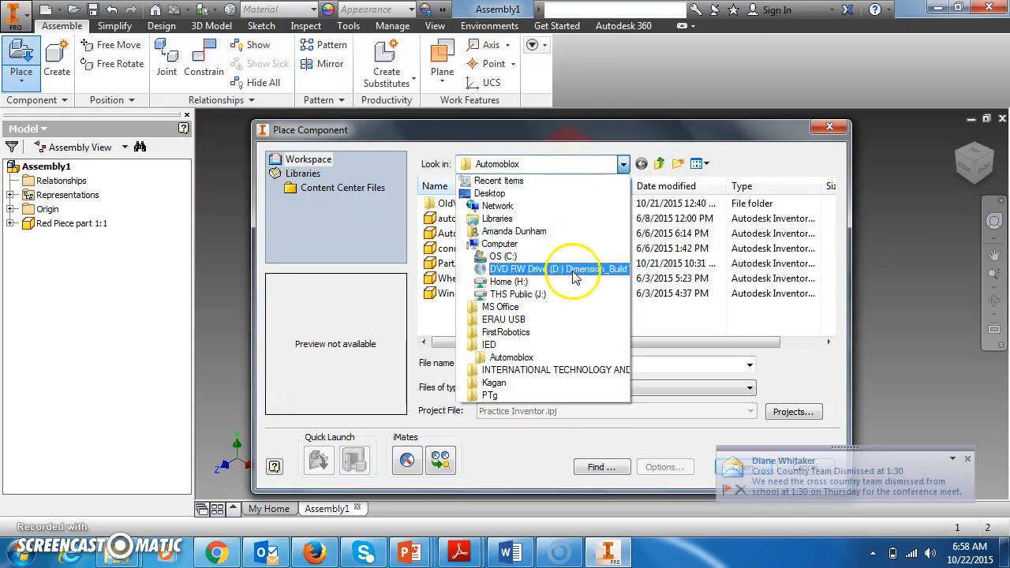
left_click(489, 344)
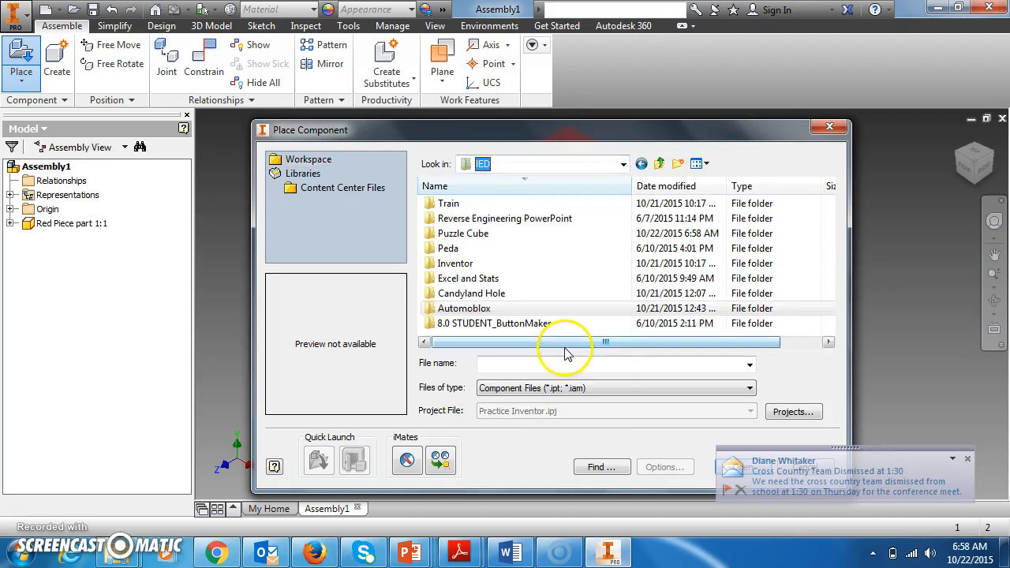
double_click(463, 234)
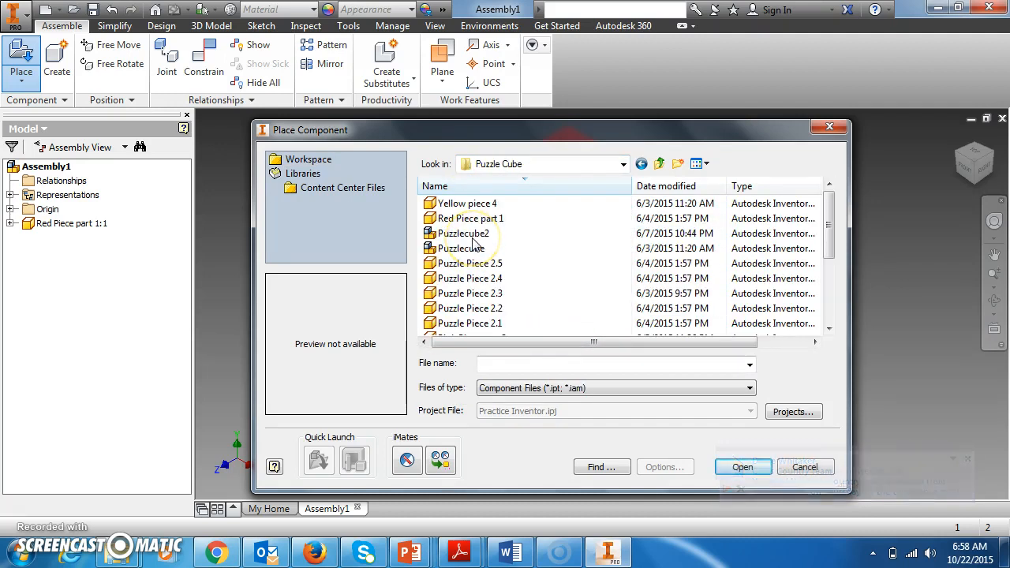
mouse_move(477, 262)
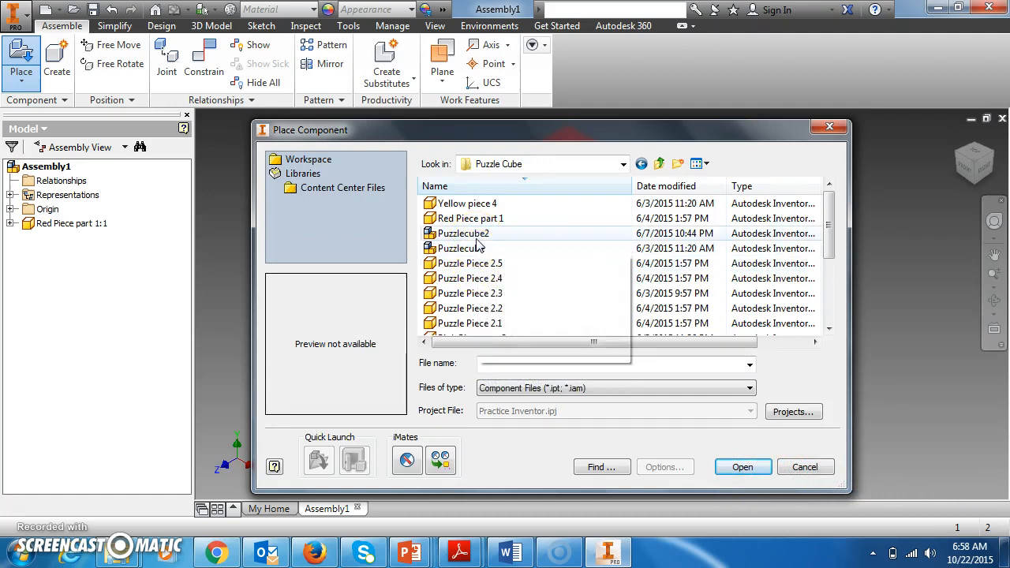
left_click(471, 262)
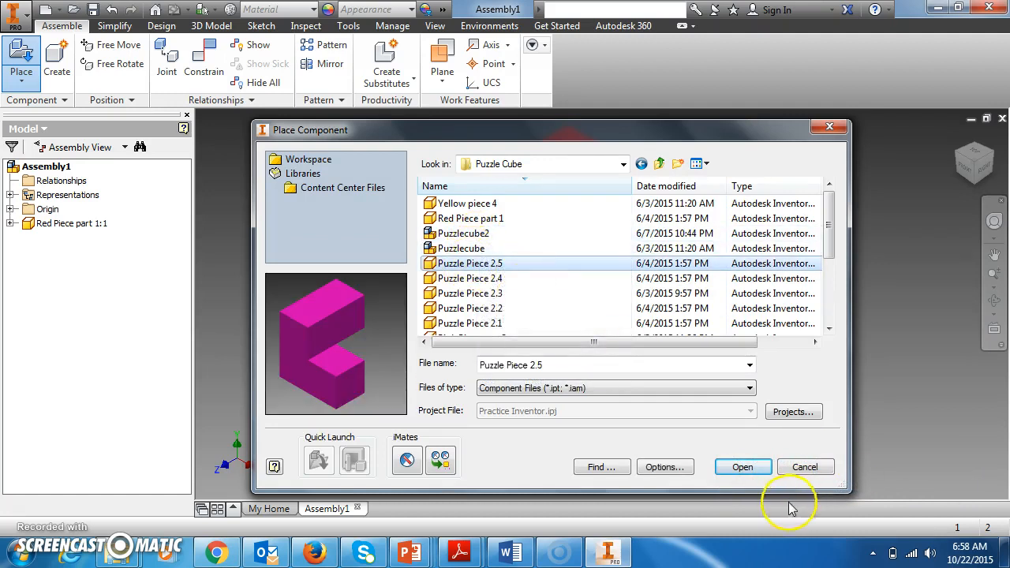
left_click(742, 467)
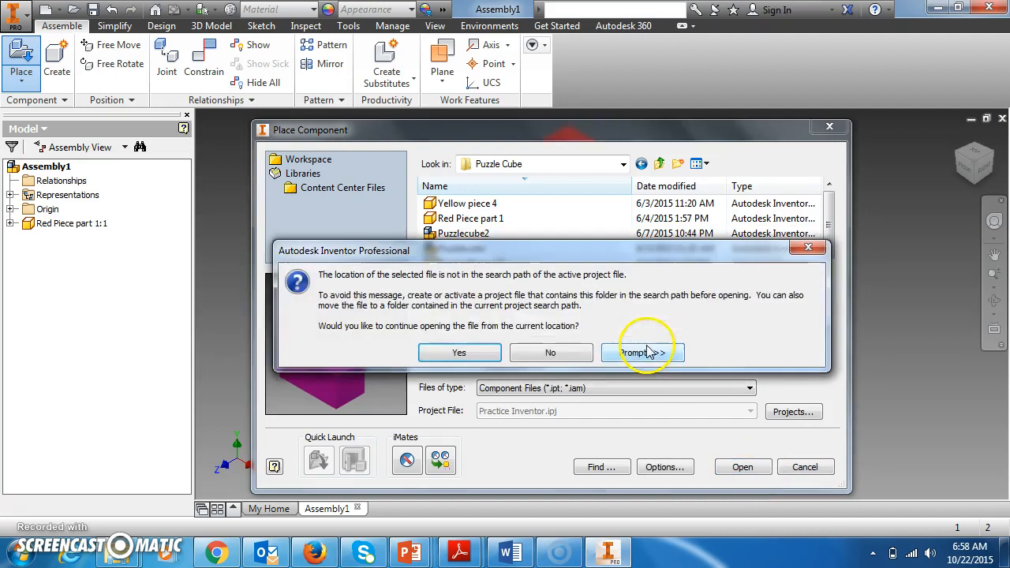
left_click(459, 352)
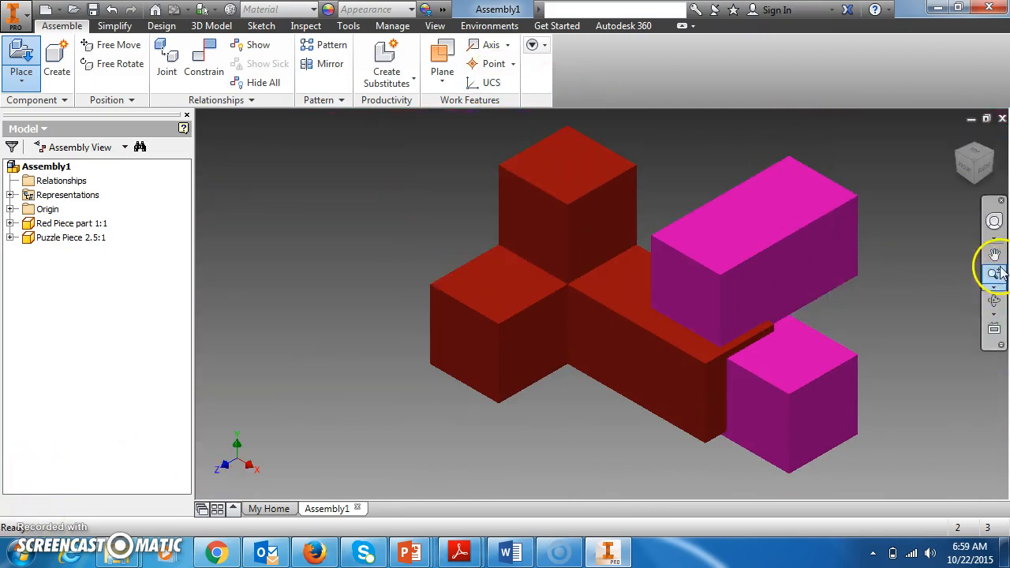
- Drag the magenta piece clear of the red piece to its left, ready for free rotation
left_click(995, 254)
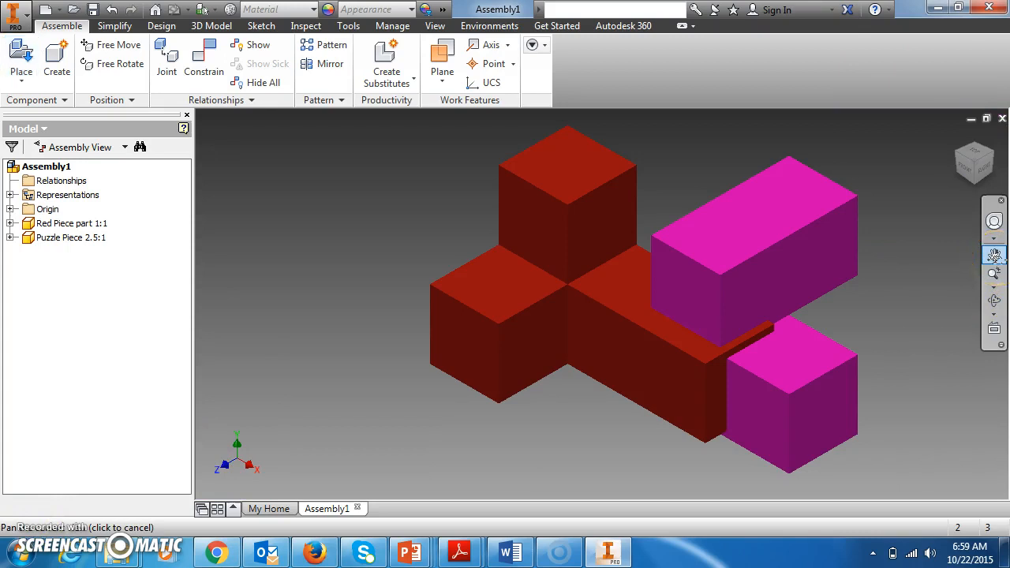
mouse_move(111, 44)
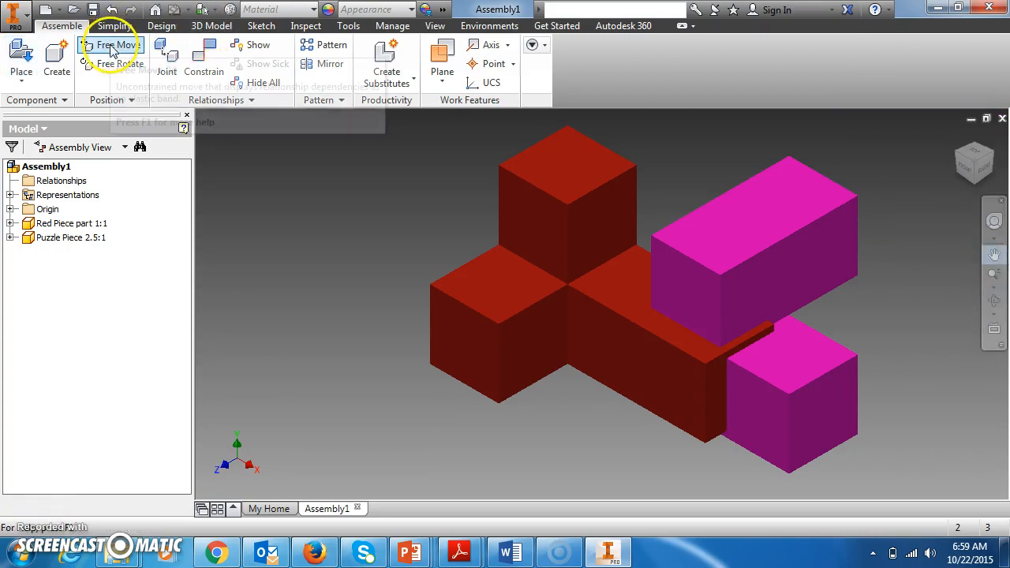
mouse_move(104, 63)
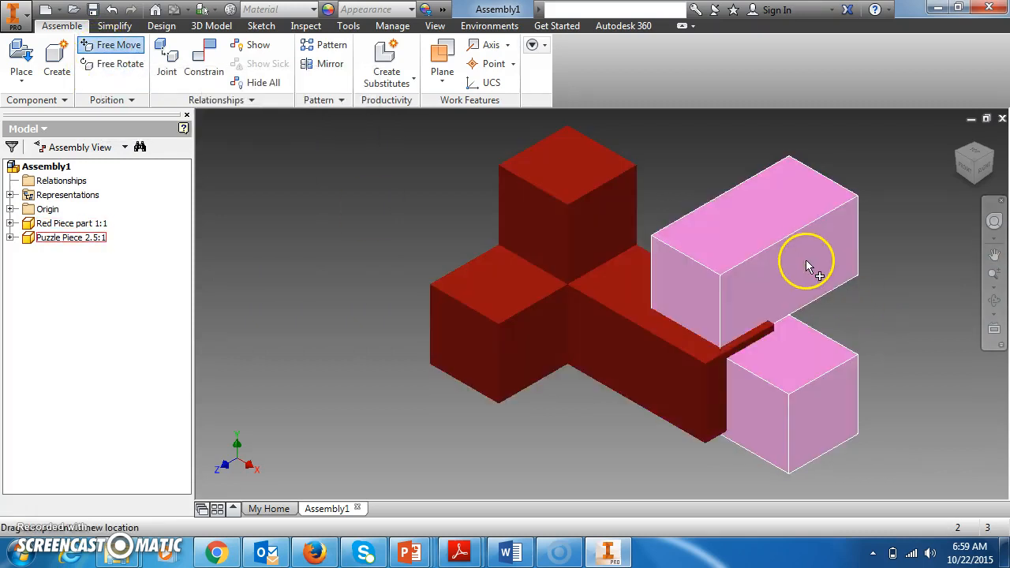
left_click_drag(809, 265, 367, 245)
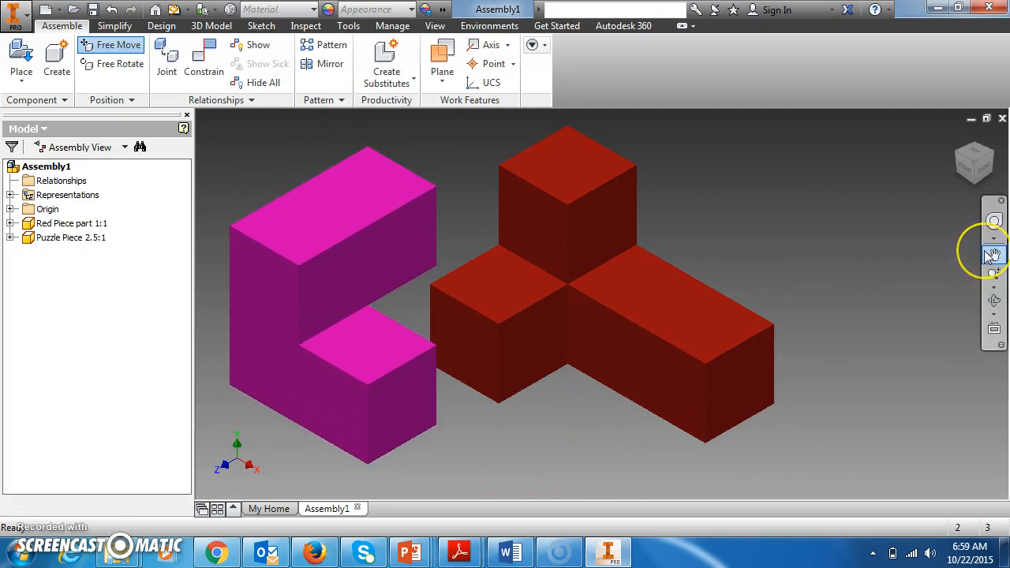
mouse_move(995, 254)
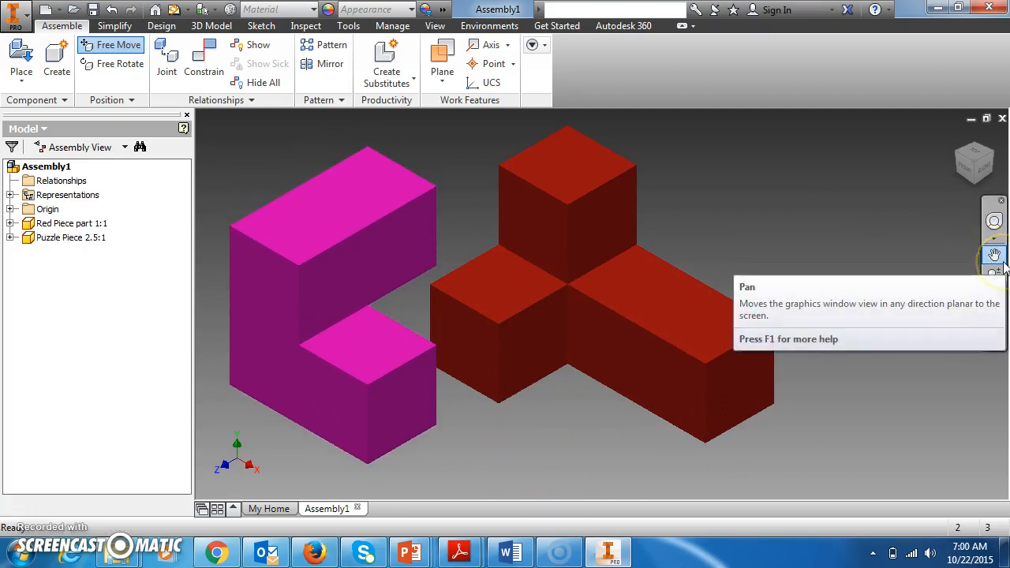
mouse_move(994, 254)
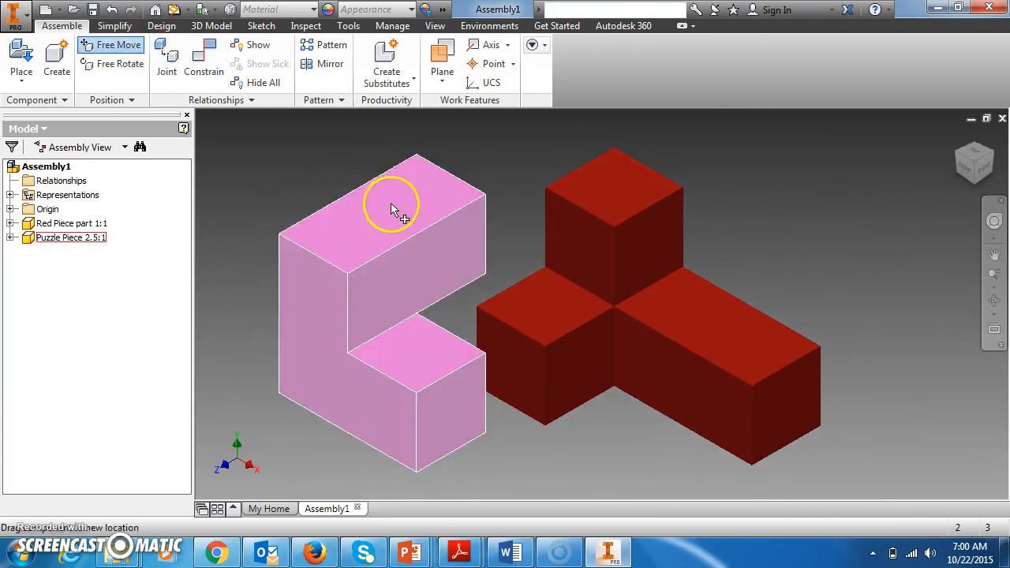
left_click(120, 63)
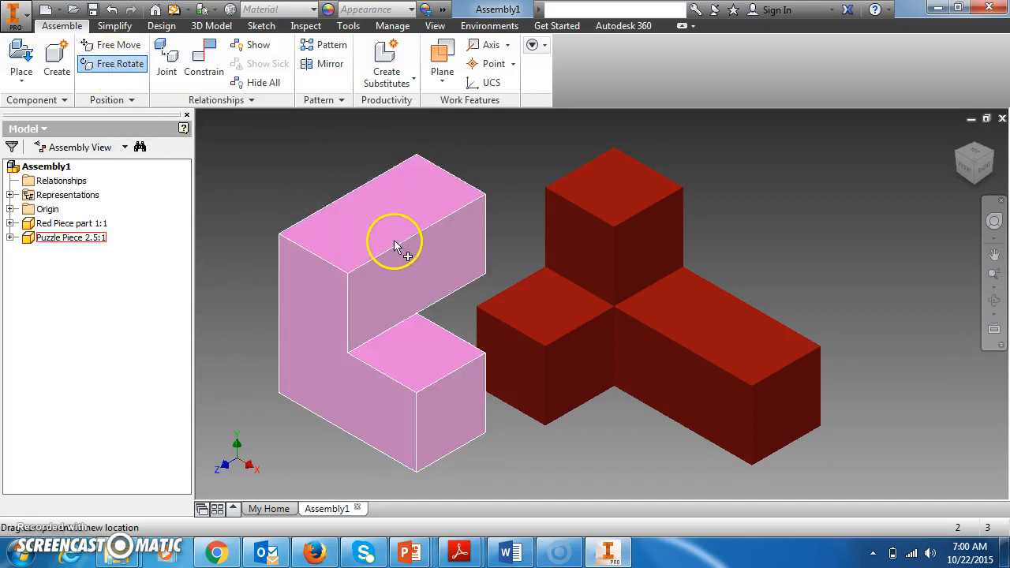
left_click(395, 245)
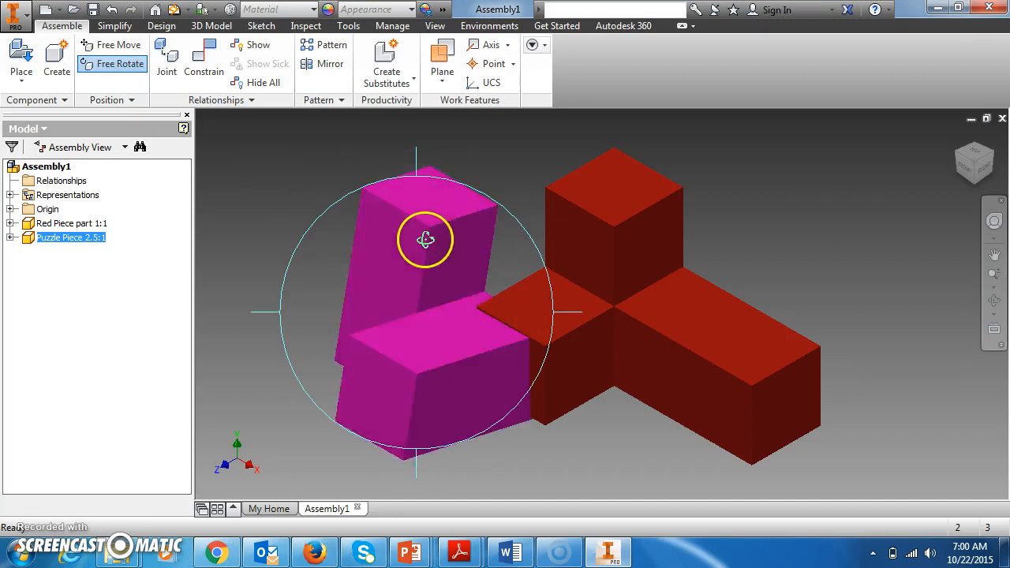
left_click_drag(427, 240, 410, 326)
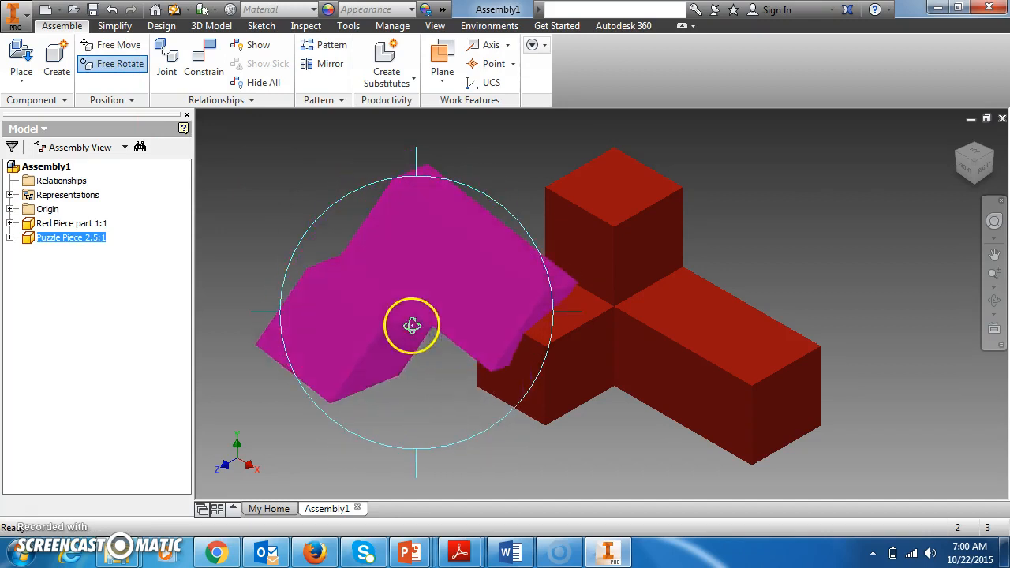
left_click_drag(412, 325, 433, 331)
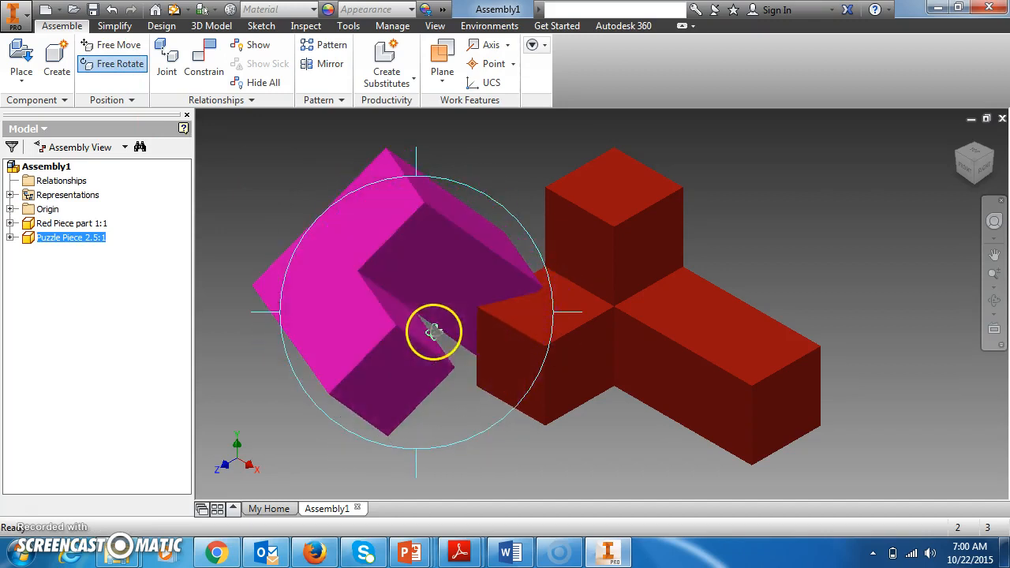
left_click_drag(435, 332, 319, 203)
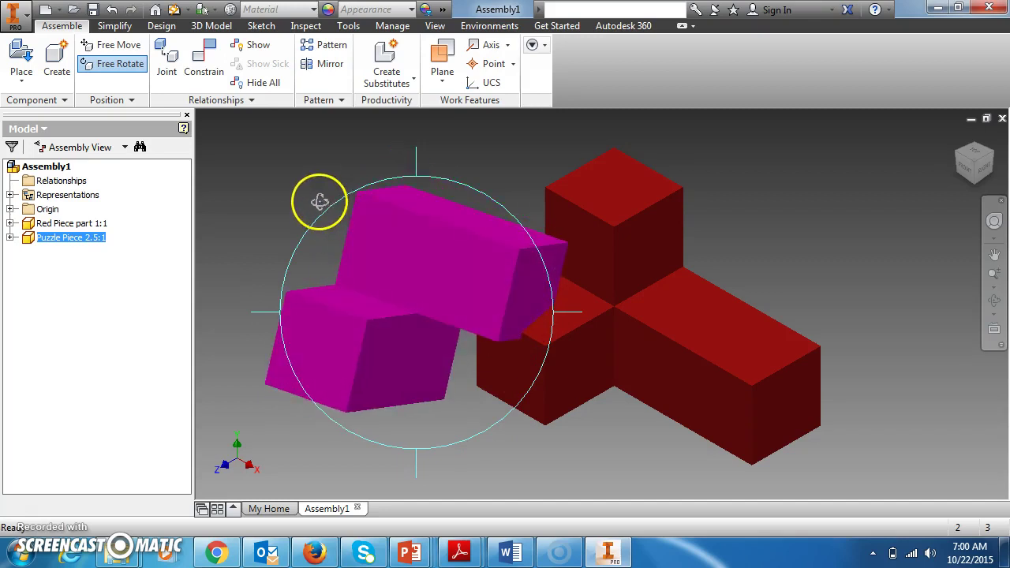
left_click_drag(319, 202, 272, 283)
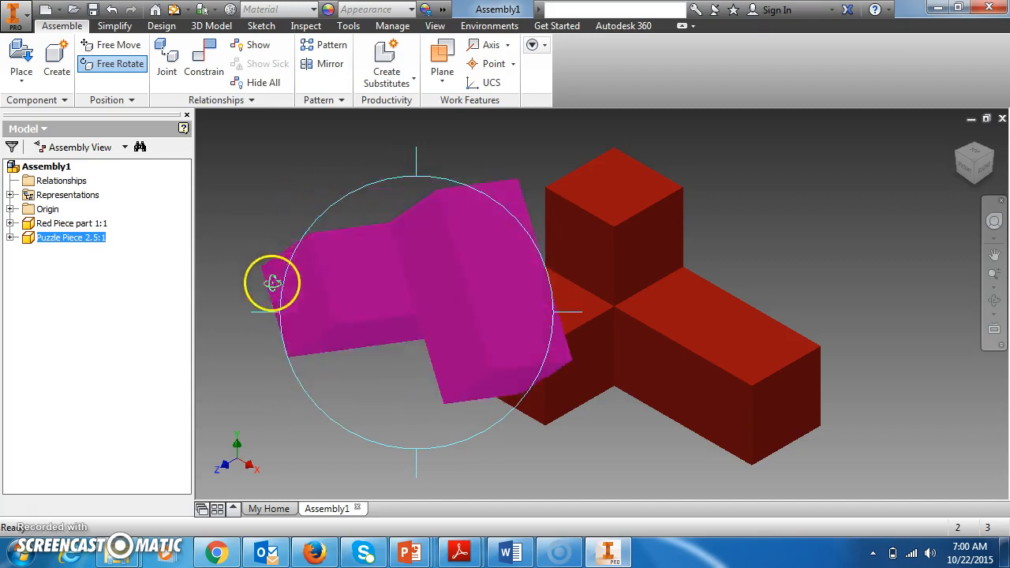
left_click_drag(272, 283, 411, 356)
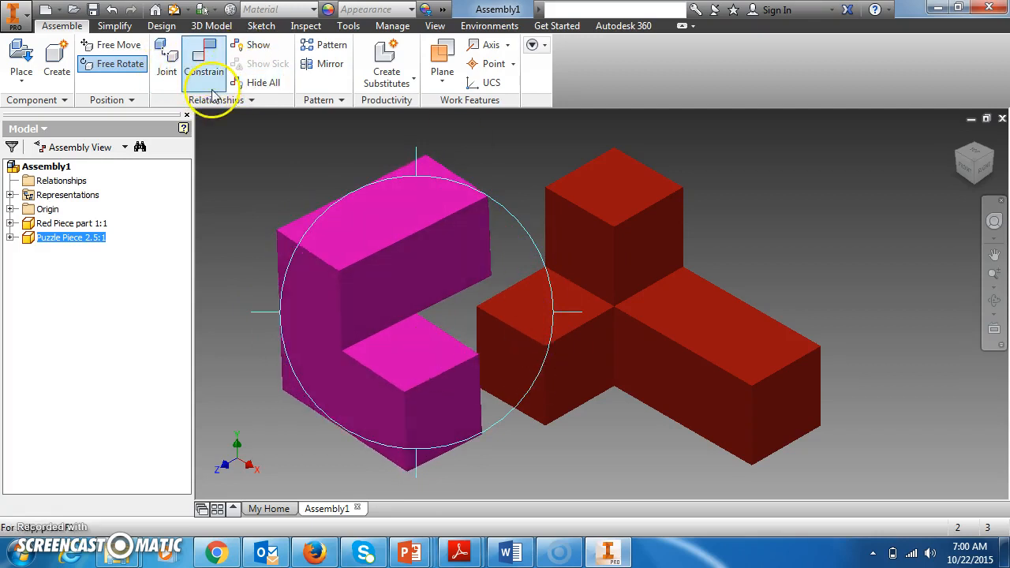
mouse_move(204, 60)
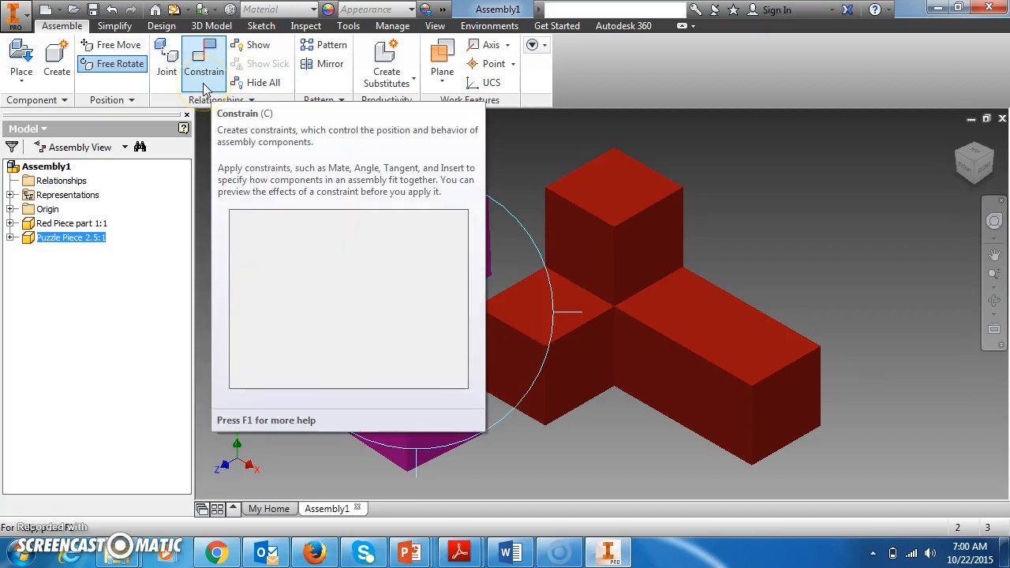
- Start a Mate constraint between a magenta face and a red face, checking from front and side views
left_click(204, 60)
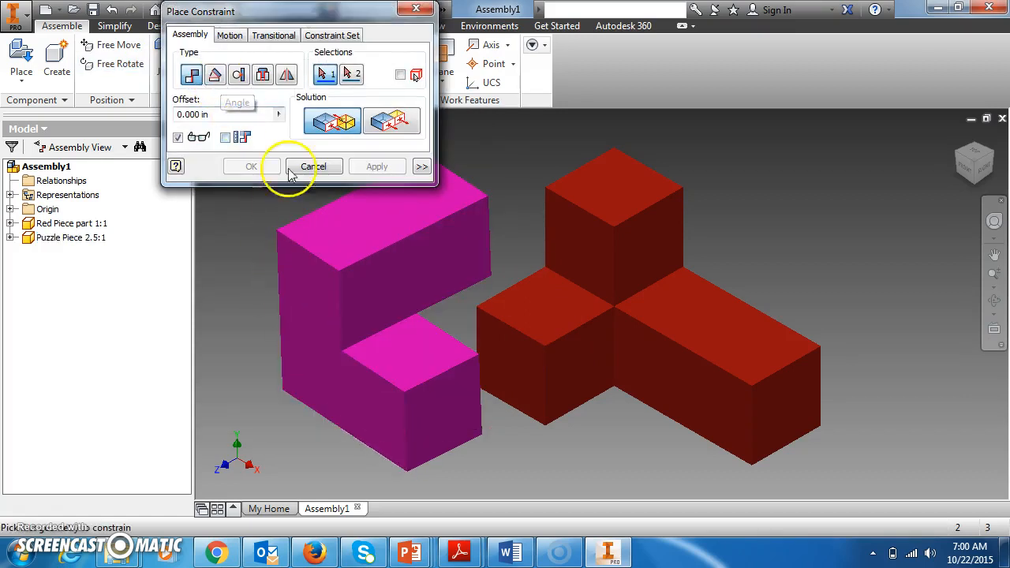
mouse_move(335, 123)
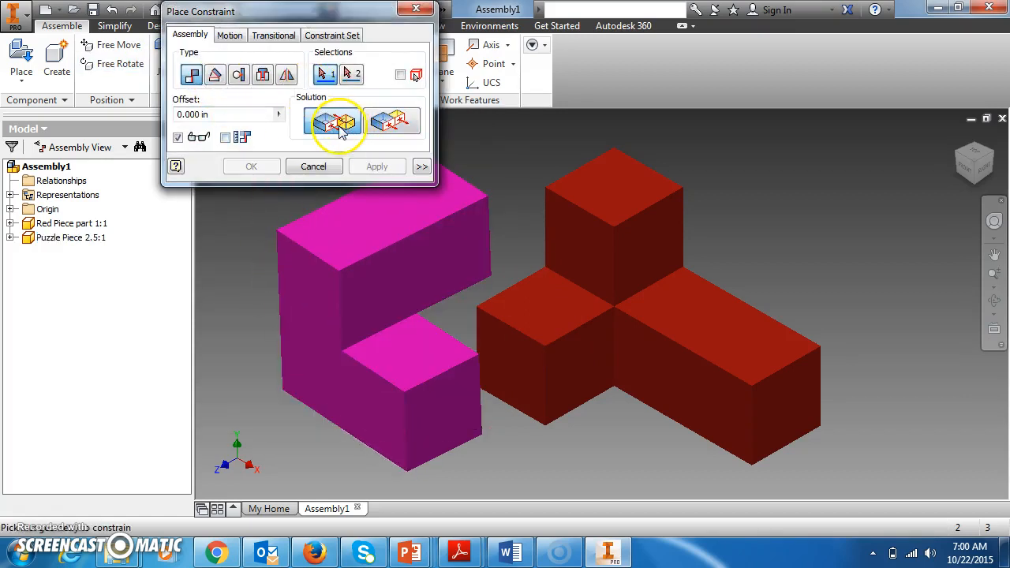
mouse_move(814, 198)
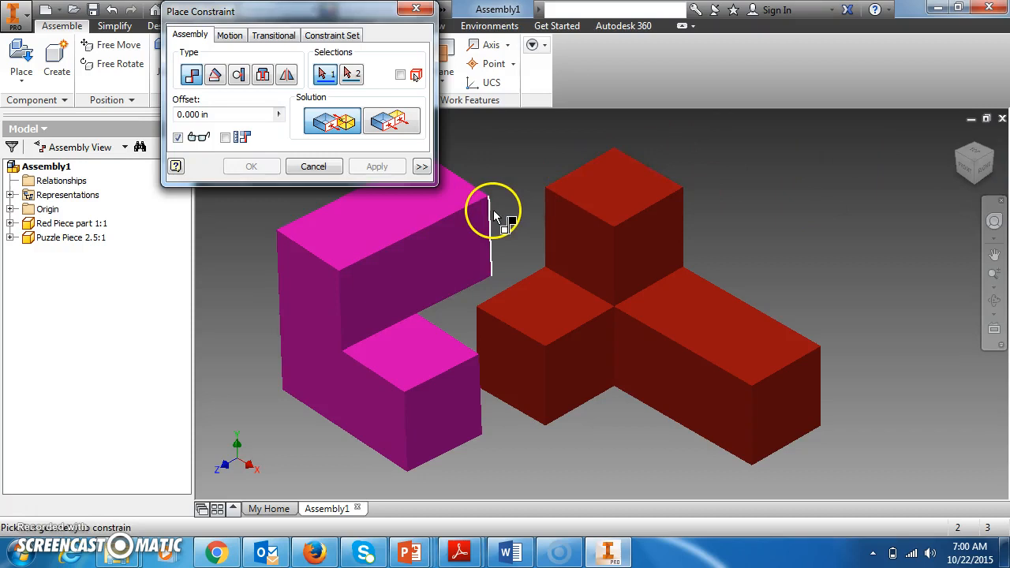
mouse_move(581, 240)
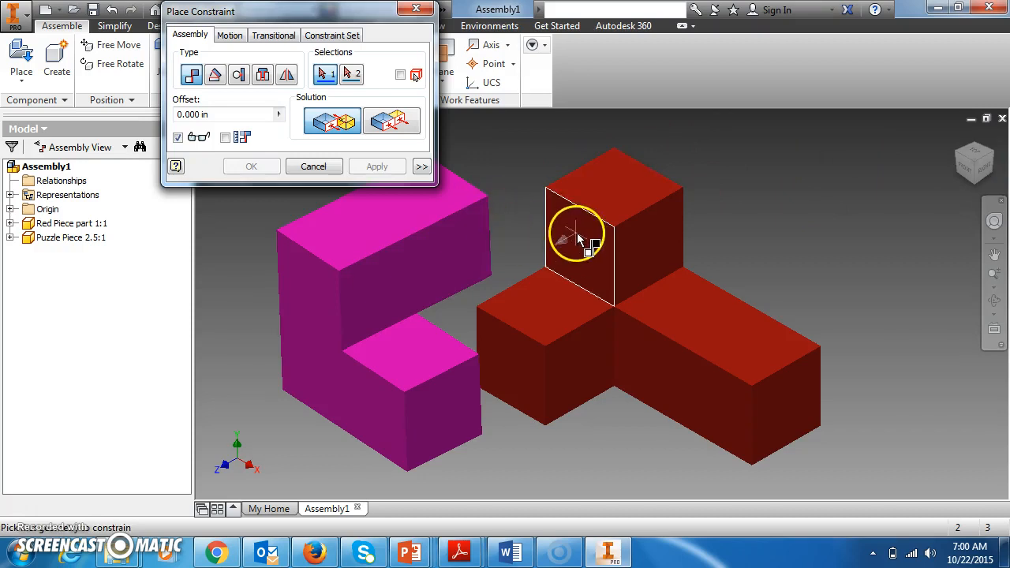
mouse_move(552, 229)
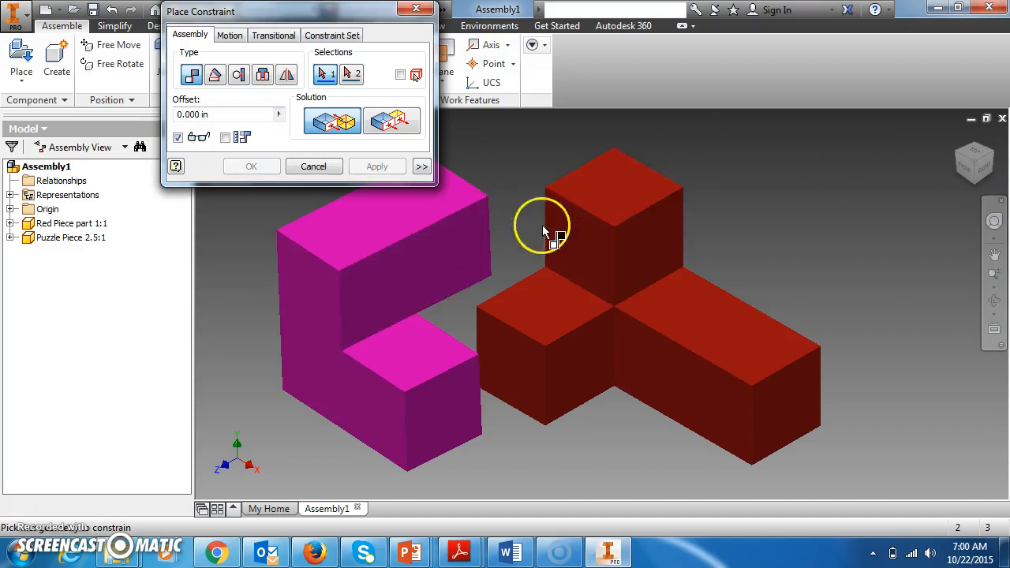
mouse_move(332, 123)
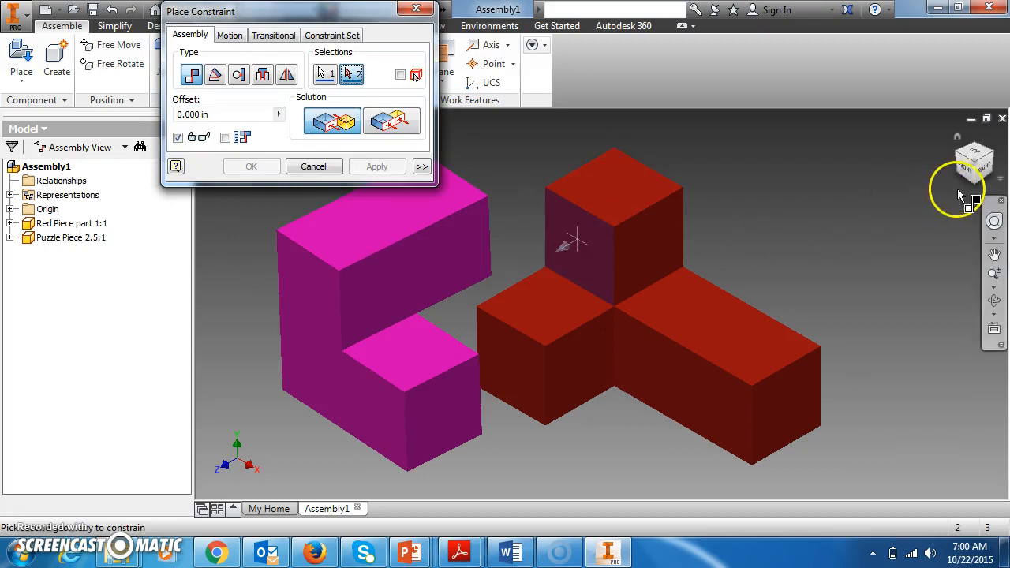
left_click(974, 161)
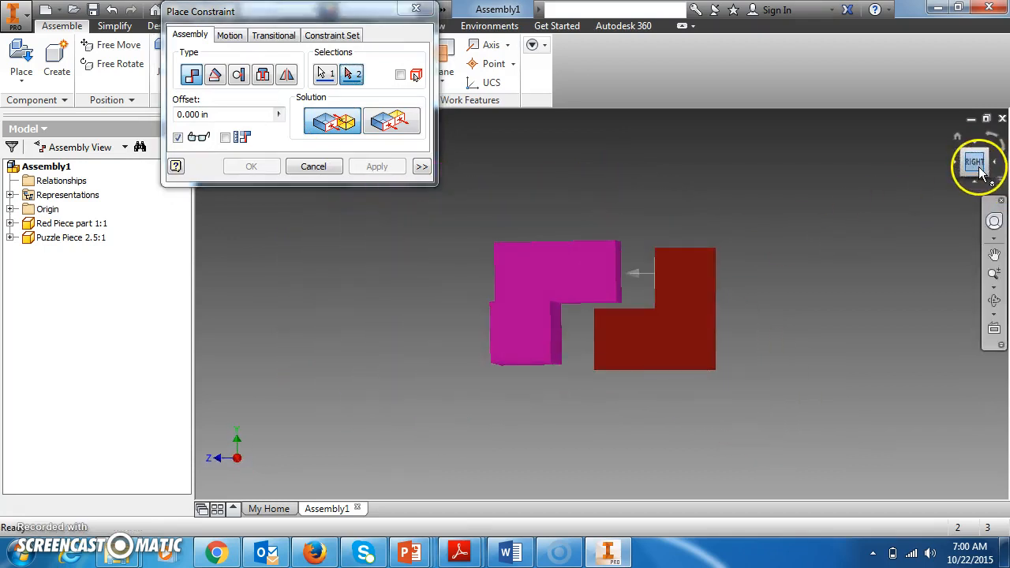
left_click(976, 161)
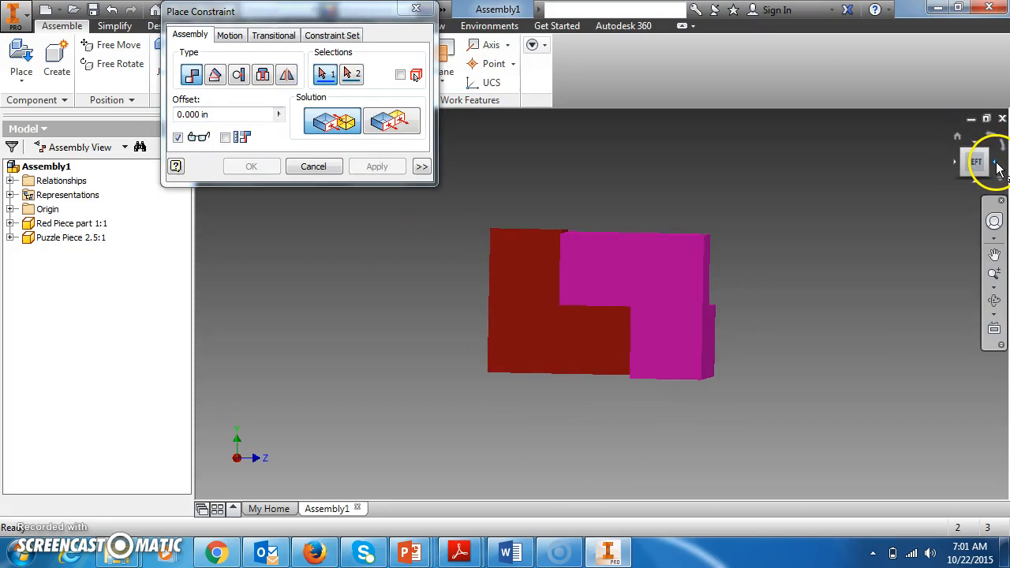
mouse_move(771, 221)
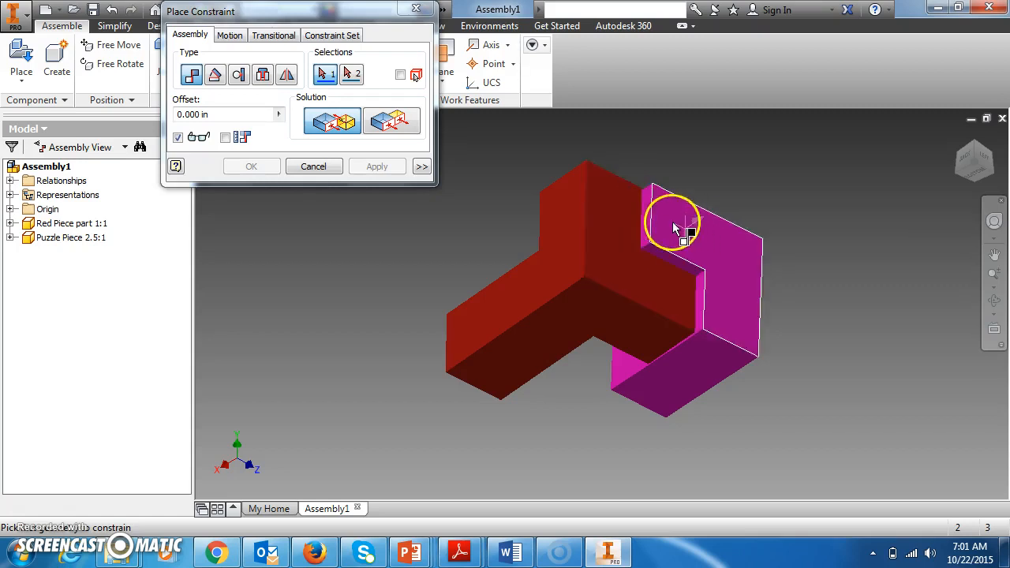
mouse_move(639, 229)
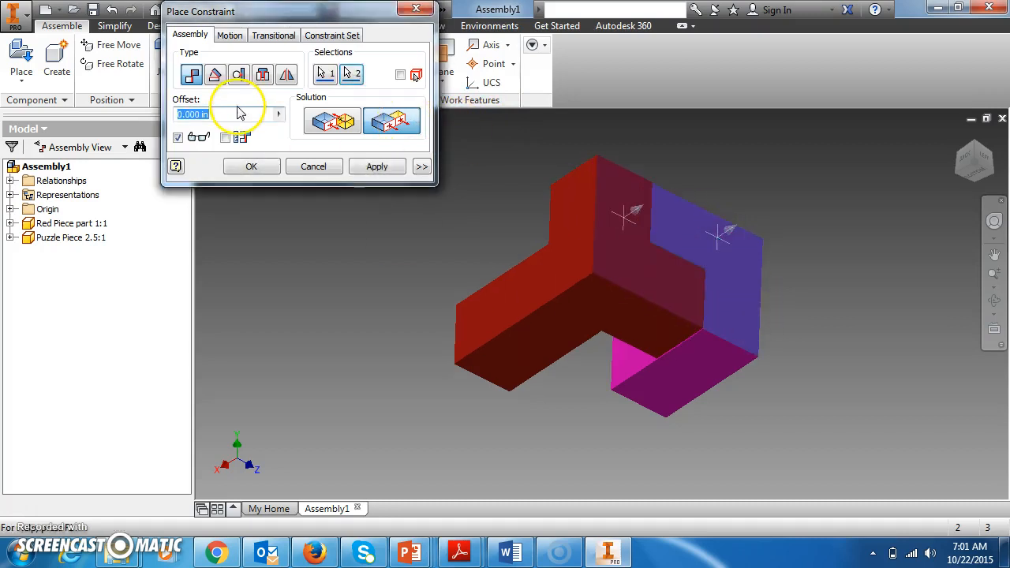
- Apply the flush constraint seating the magenta piece against the red one and inspect it head-on
left_click(624, 229)
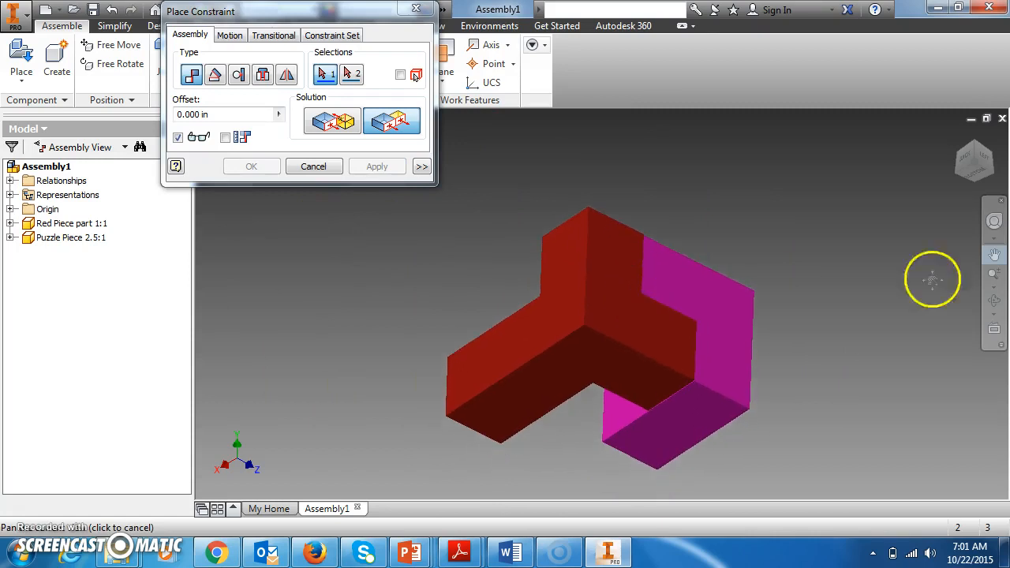
left_click(975, 161)
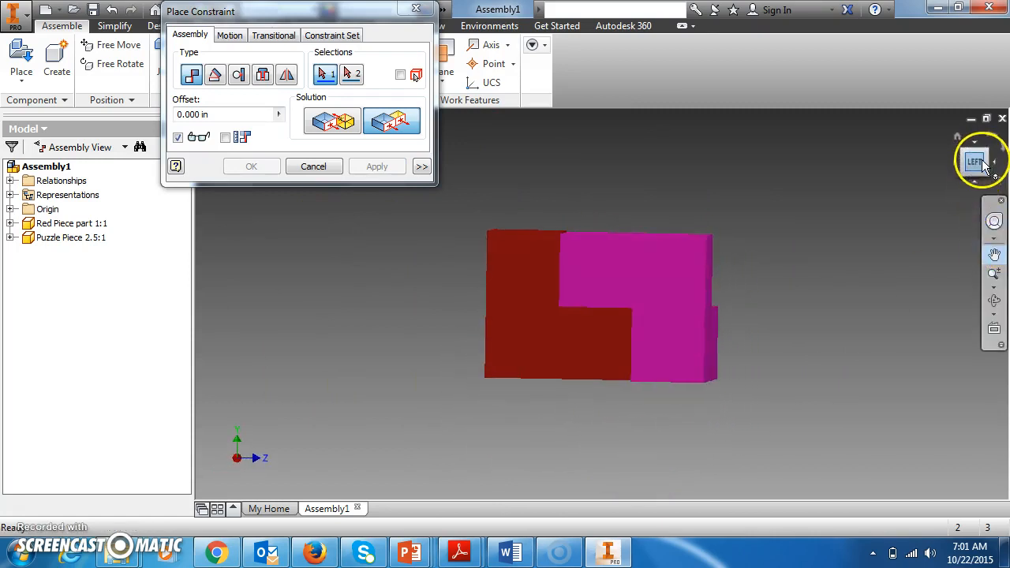
left_click(977, 161)
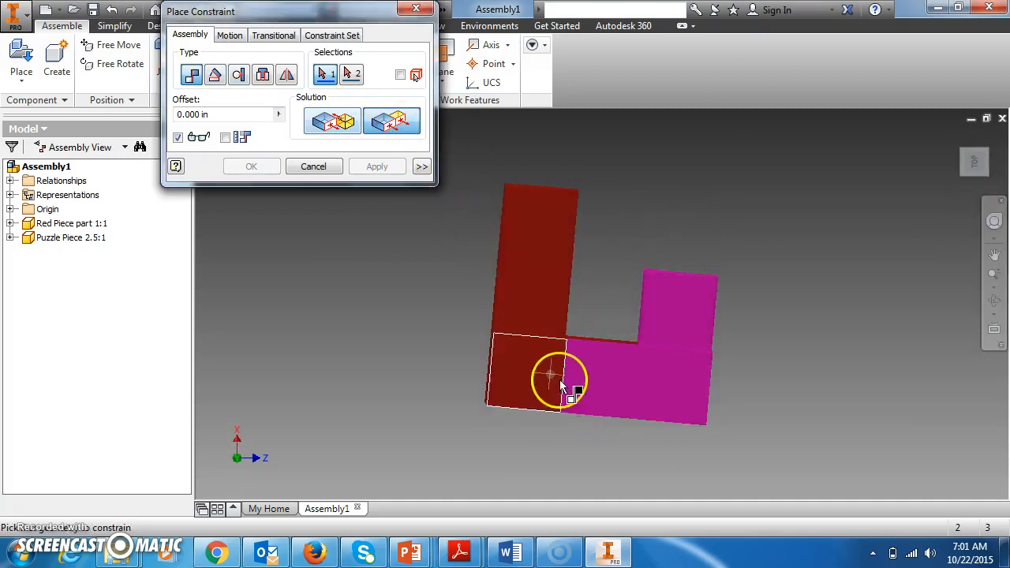
mouse_move(556, 518)
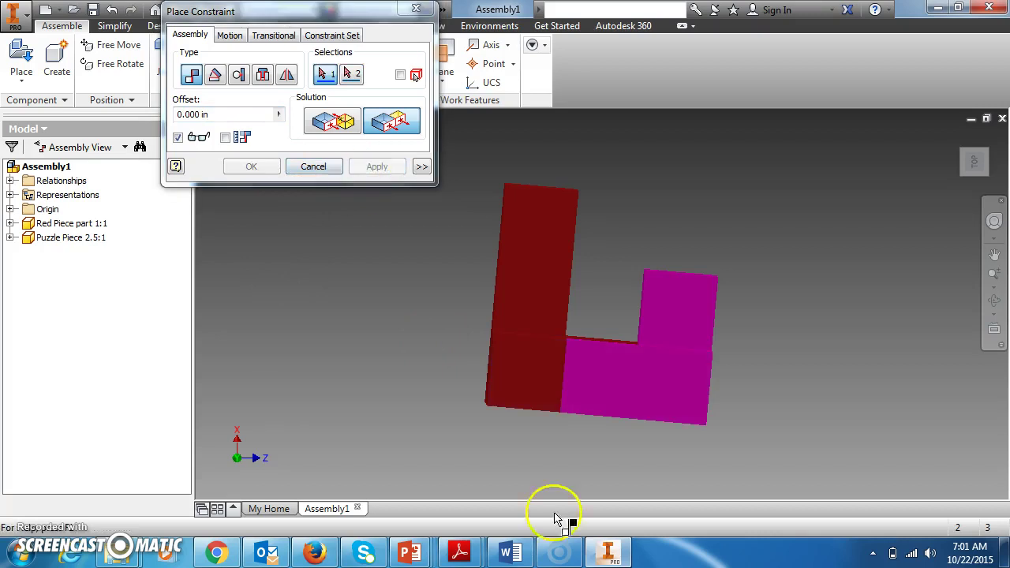
- Apply a second constraint interlocking the red and magenta pieces and pick the next mating faces
left_click(975, 150)
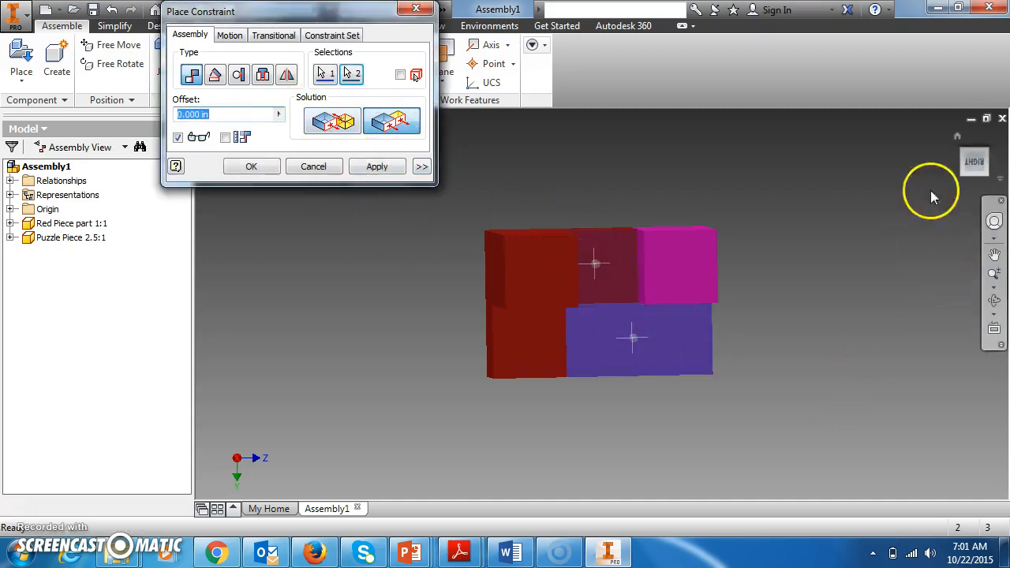
left_click(375, 166)
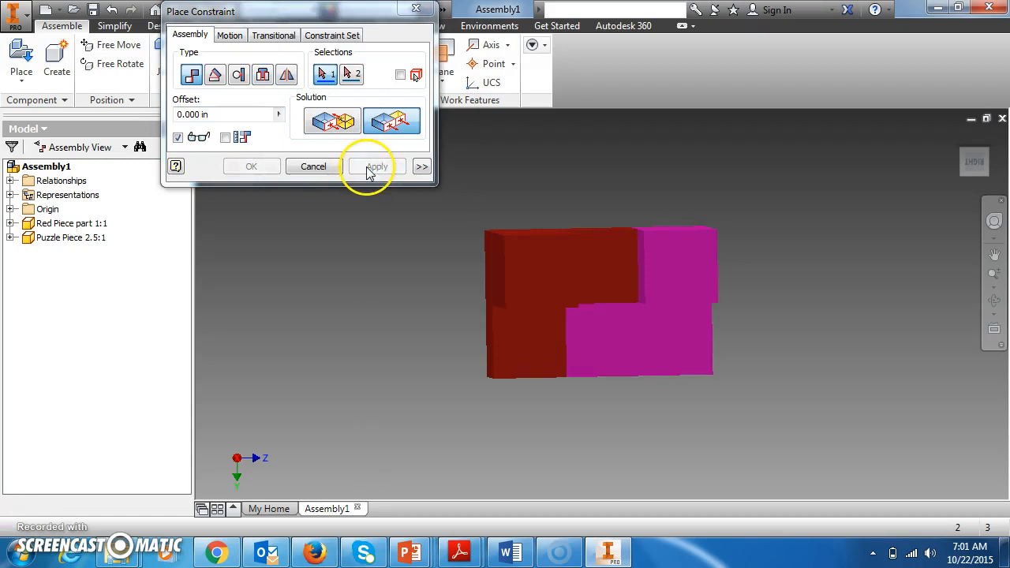
left_click(376, 165)
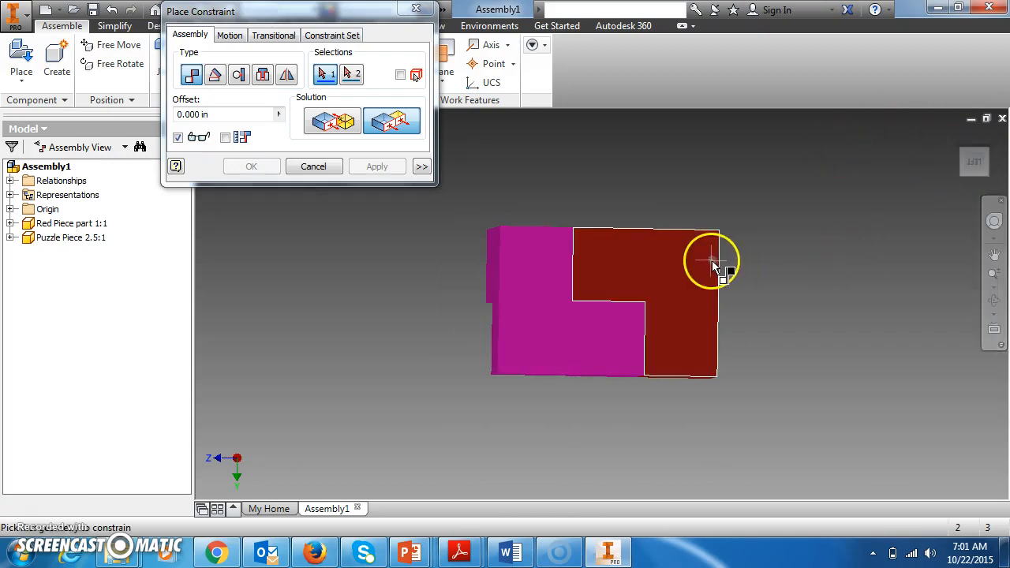
mouse_move(714, 266)
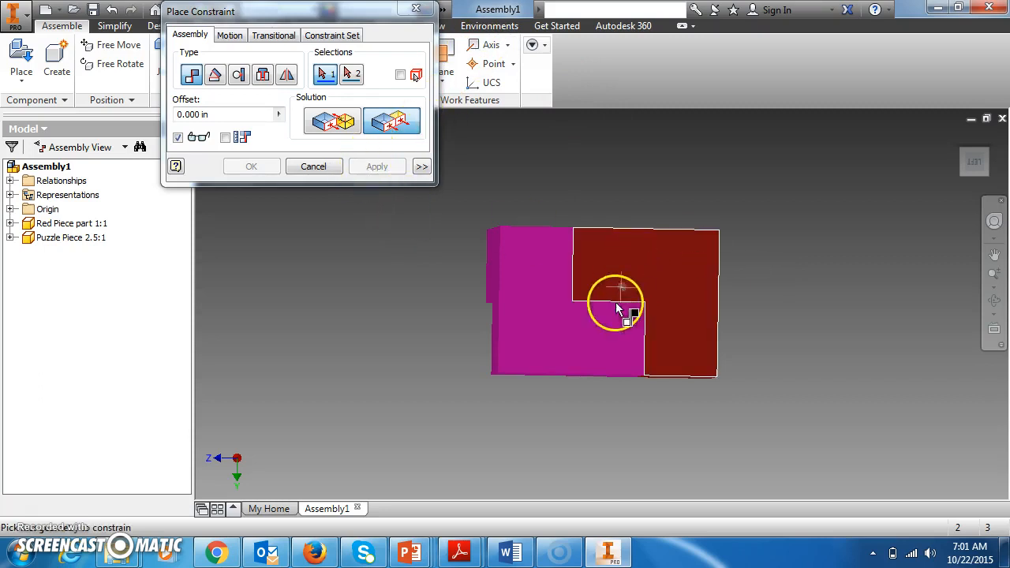
left_click(331, 120)
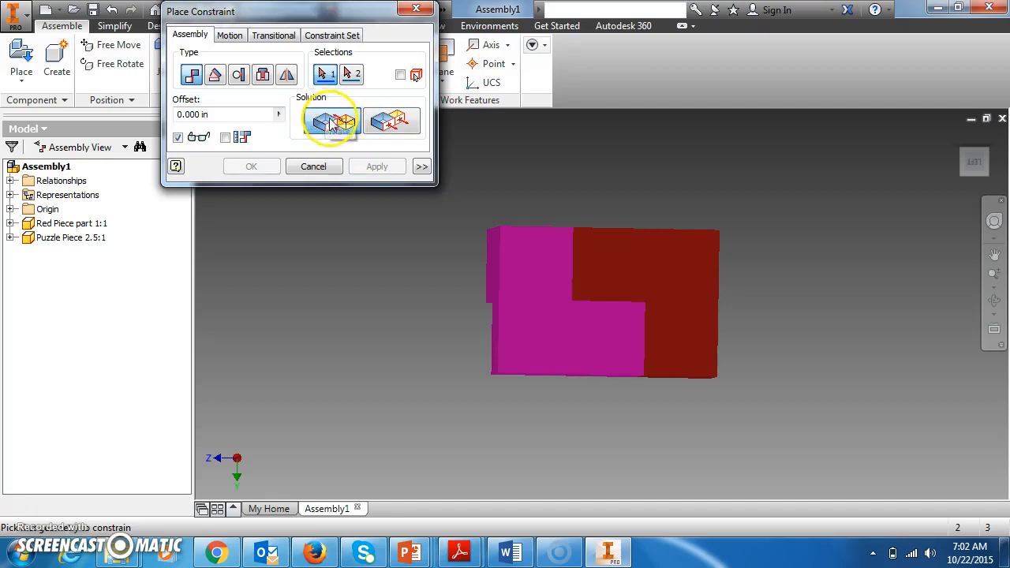
mouse_move(332, 123)
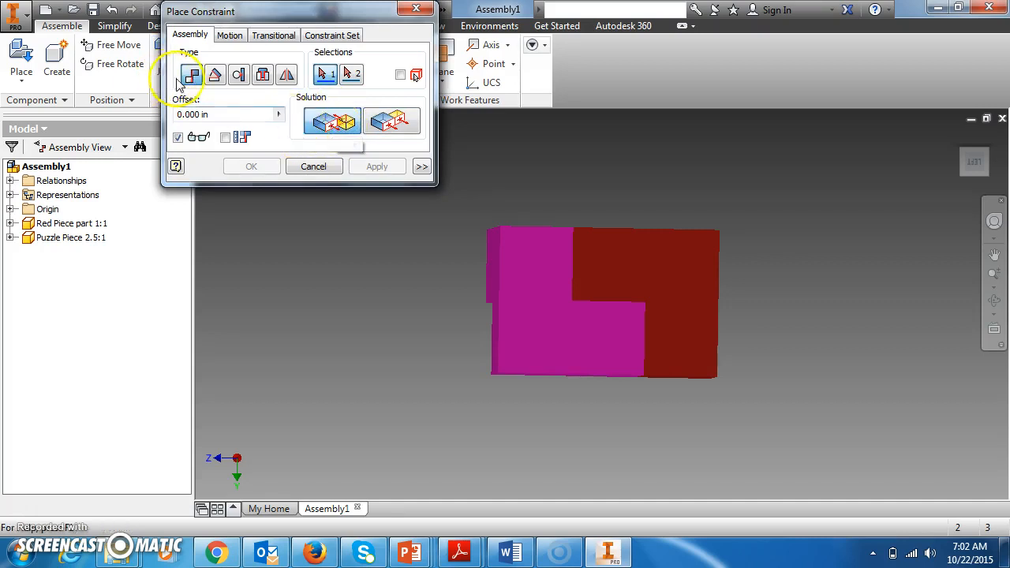
mouse_move(191, 75)
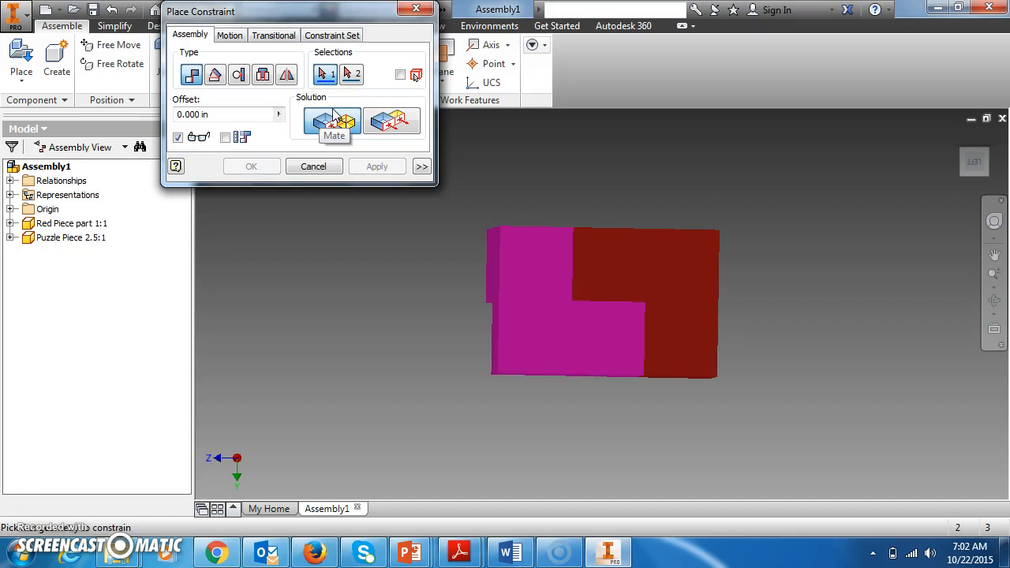
mouse_move(391, 120)
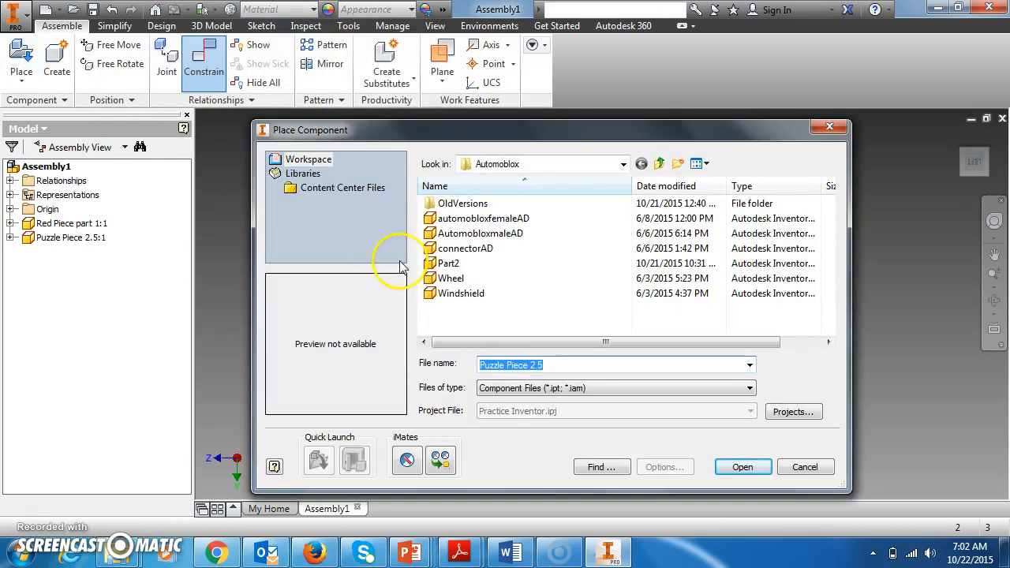
- Browse Look in up past Automoblox into the Puzzle Cube folder
left_click(622, 162)
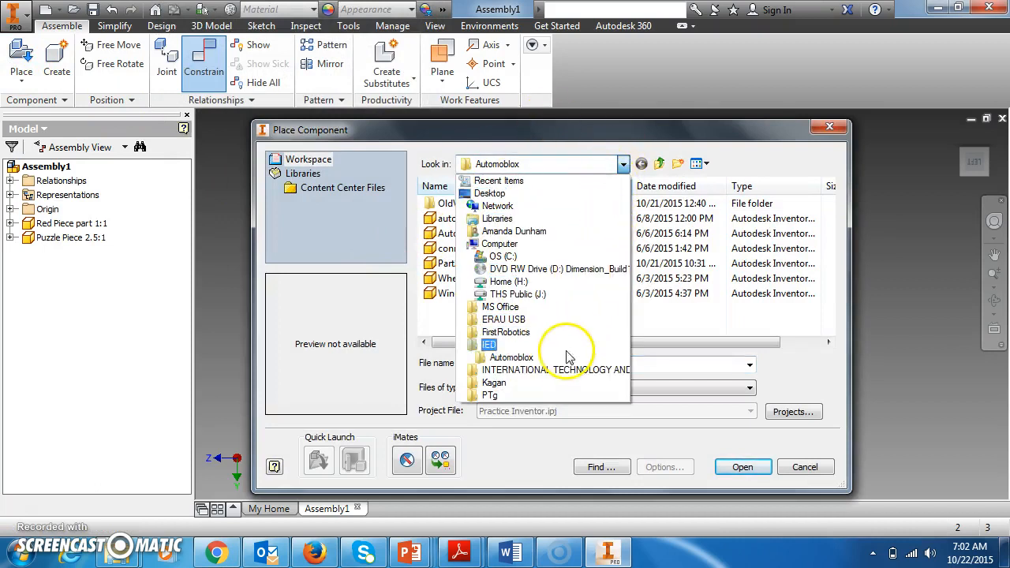
left_click(512, 357)
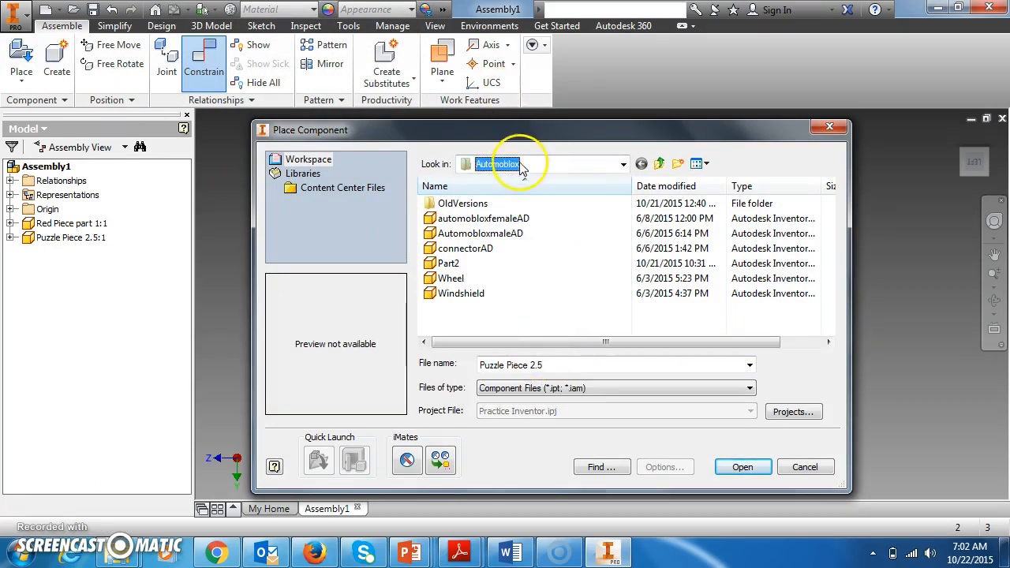
left_click(660, 162)
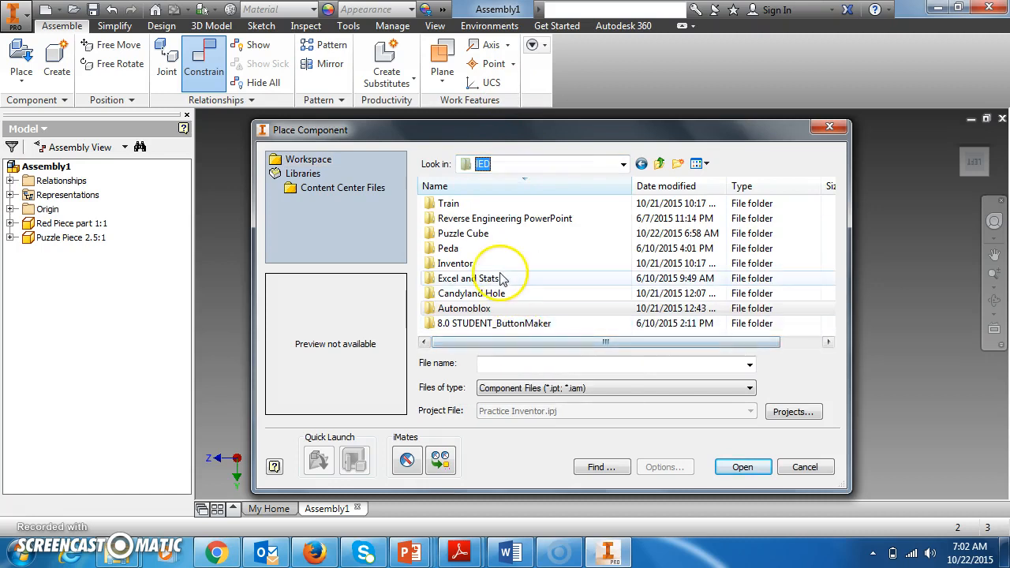
double_click(463, 233)
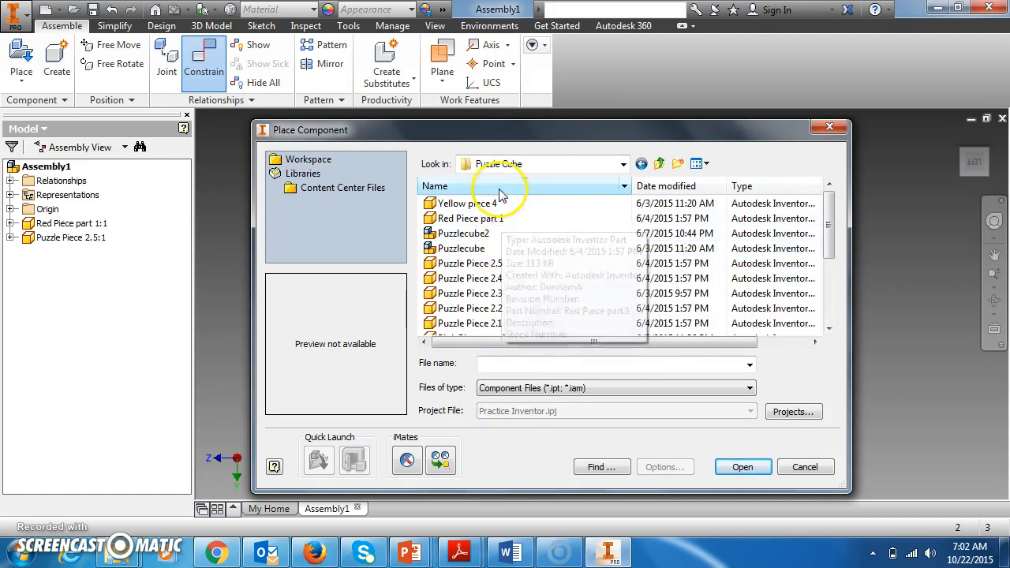
- Place Yellow piece 4 into the assembly, accepting the unsaved-assembly warning
left_click(466, 202)
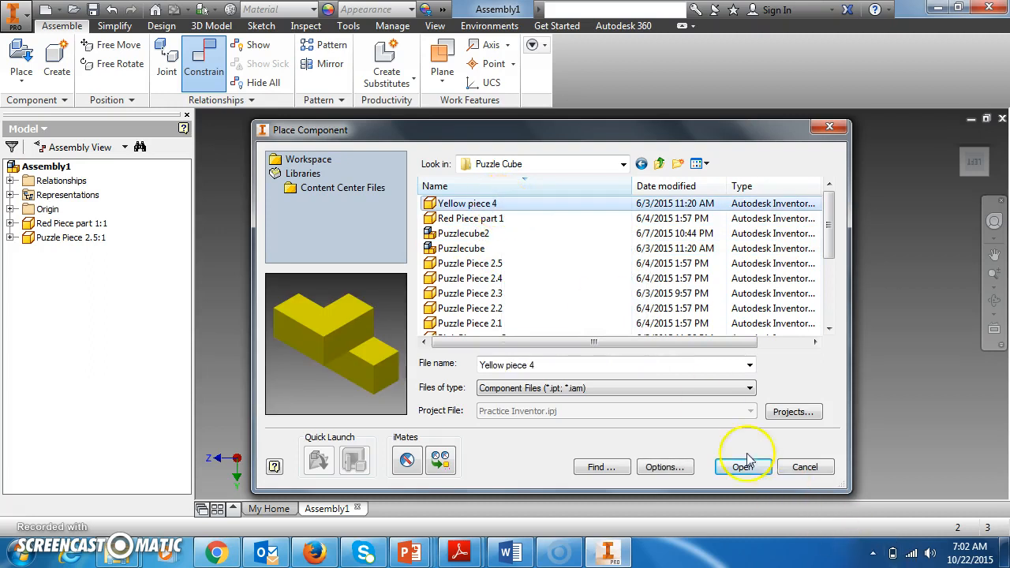
left_click(742, 467)
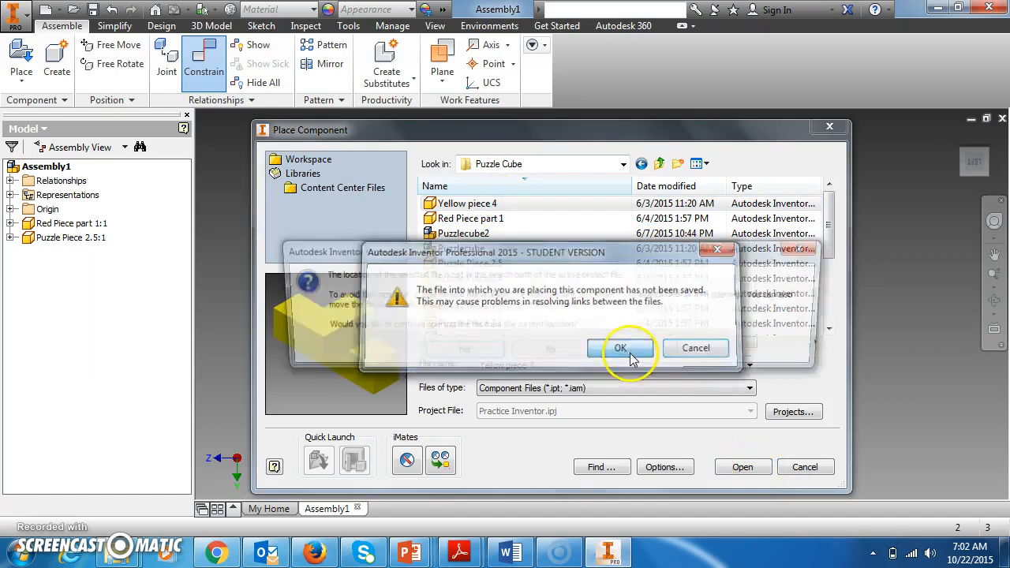
left_click(621, 349)
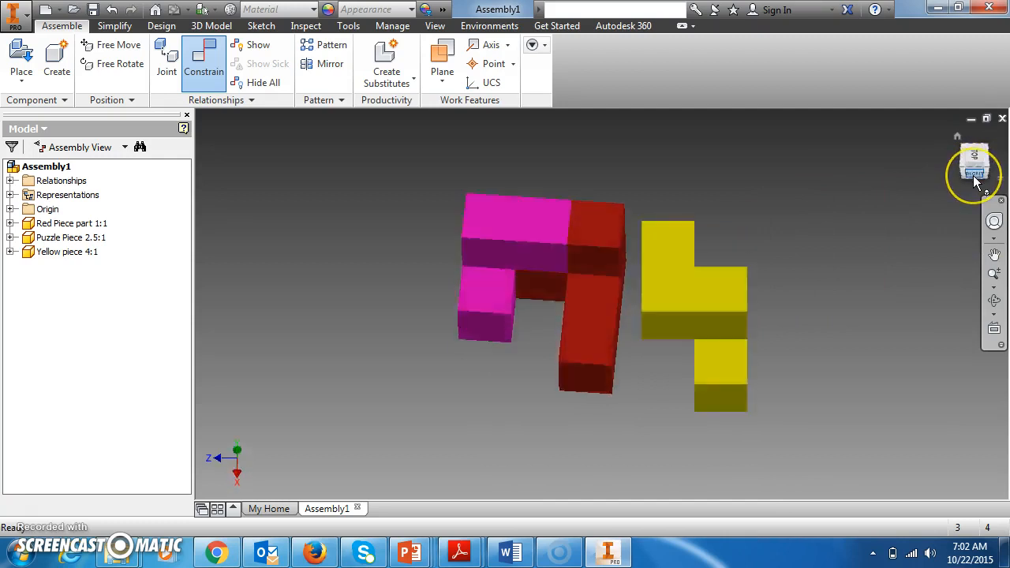
left_click(993, 163)
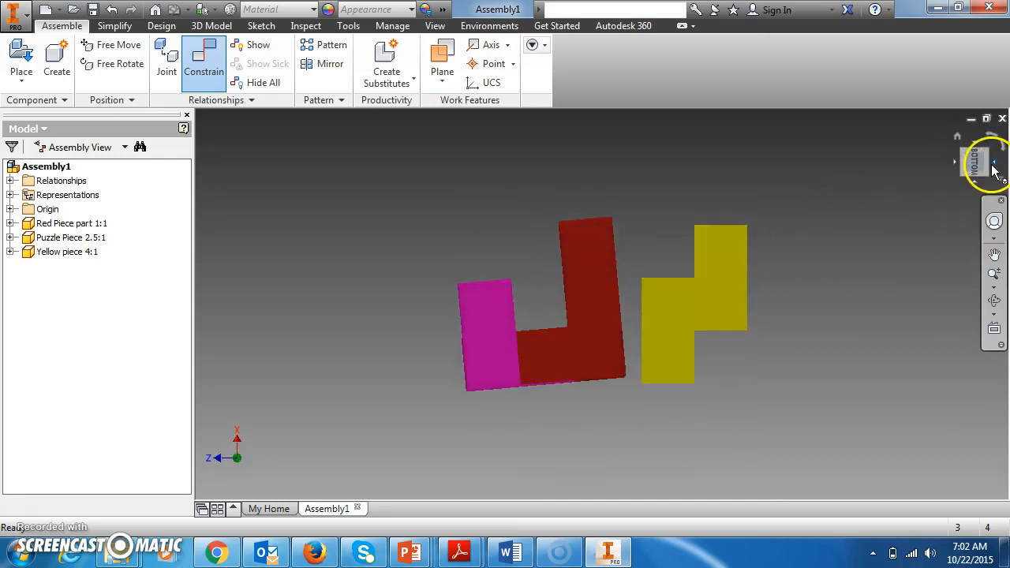
left_click(995, 162)
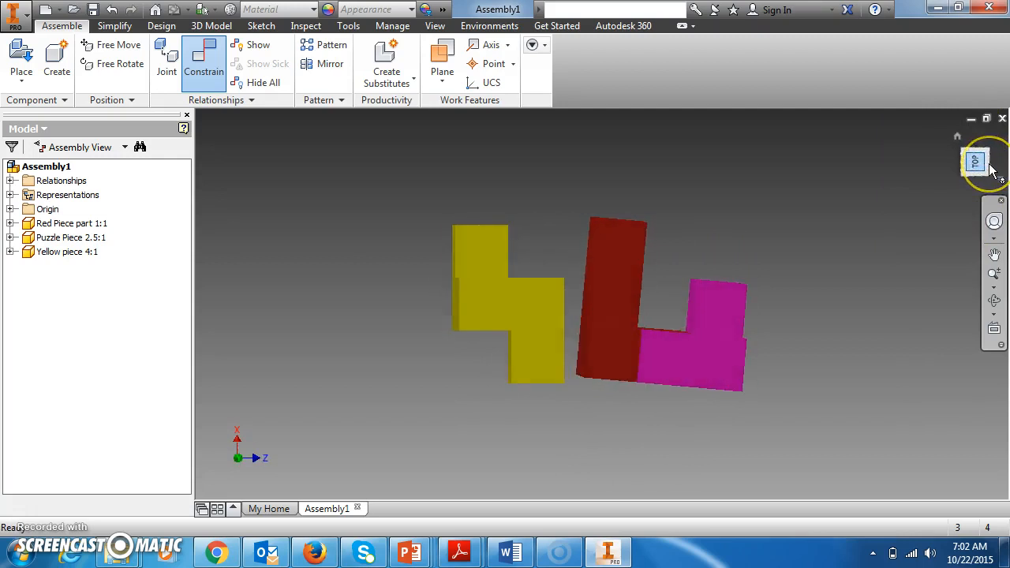
left_click(976, 161)
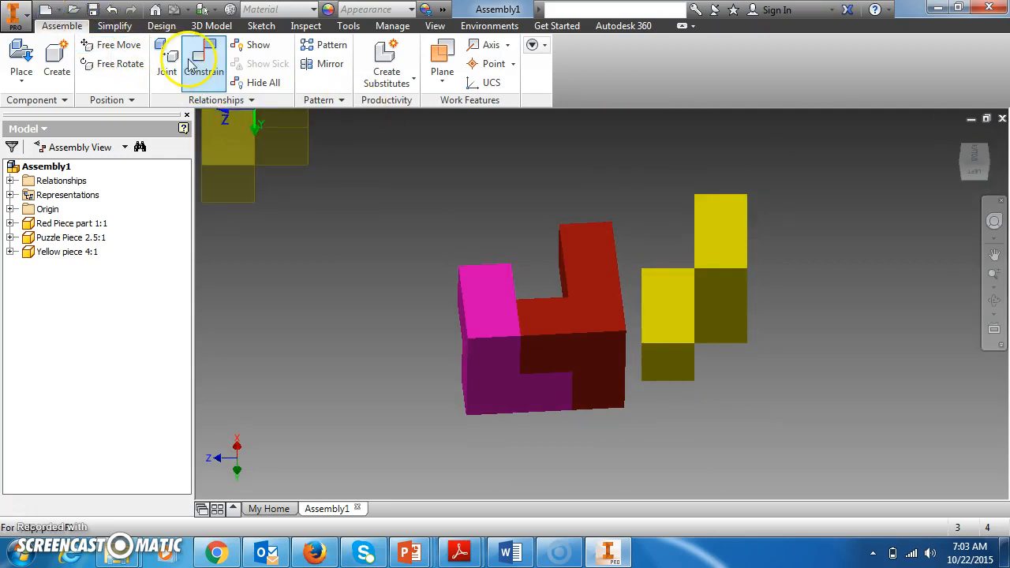
- Flush-constrain a yellow face to a face of the red-magenta block, checking the alignment from several sides
left_click(200, 60)
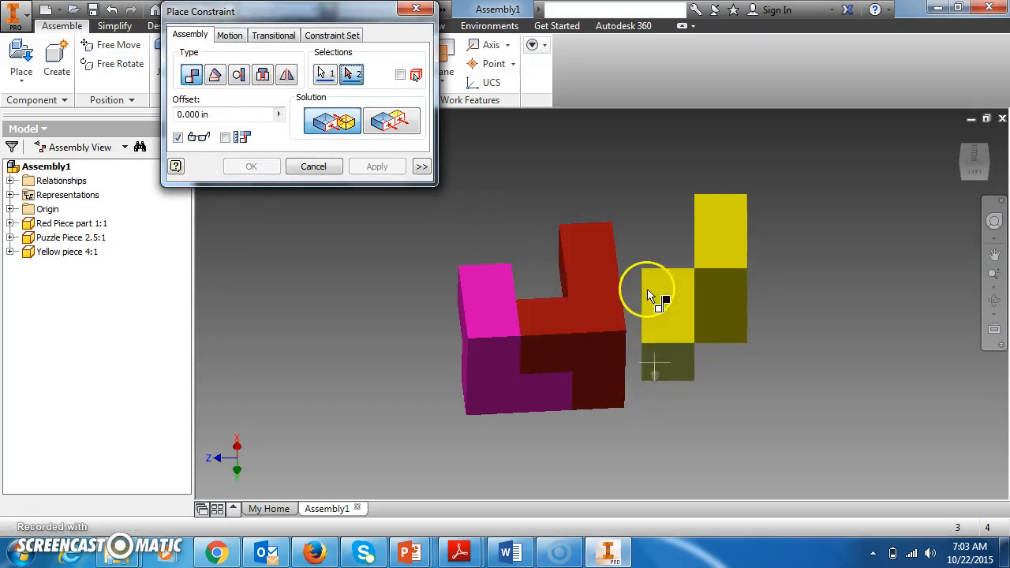
left_click(971, 162)
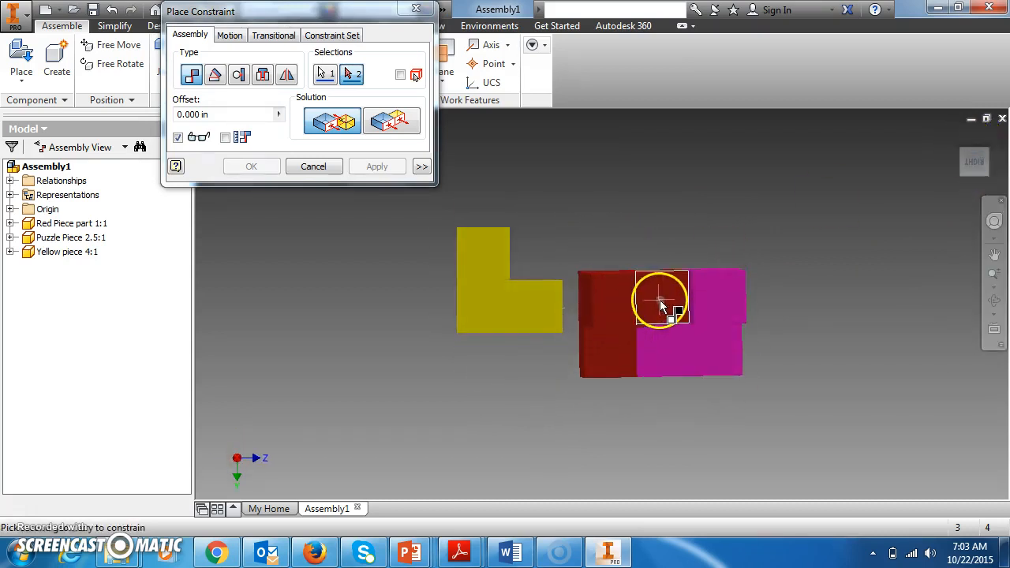
left_click(376, 165)
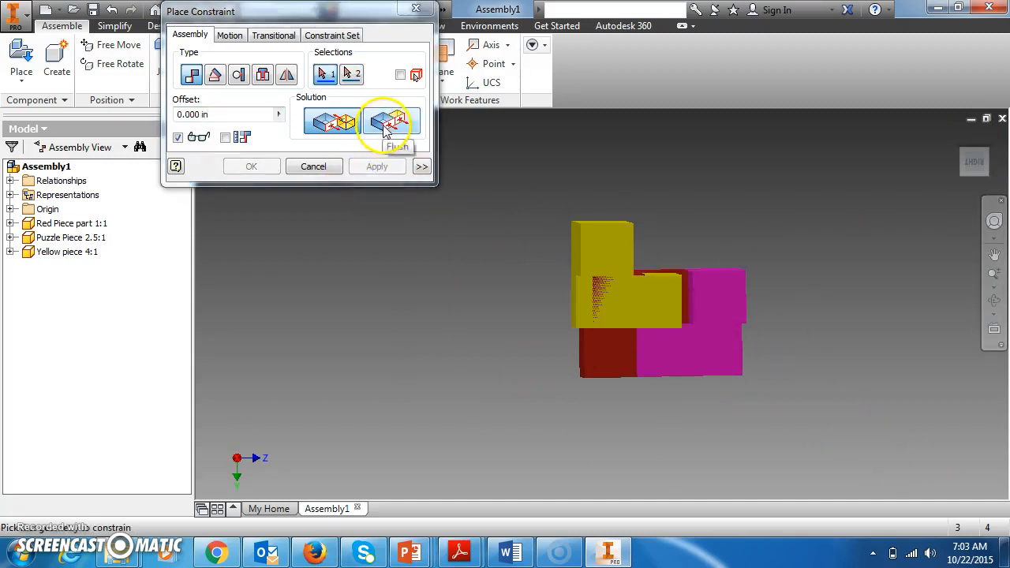
mouse_move(971, 145)
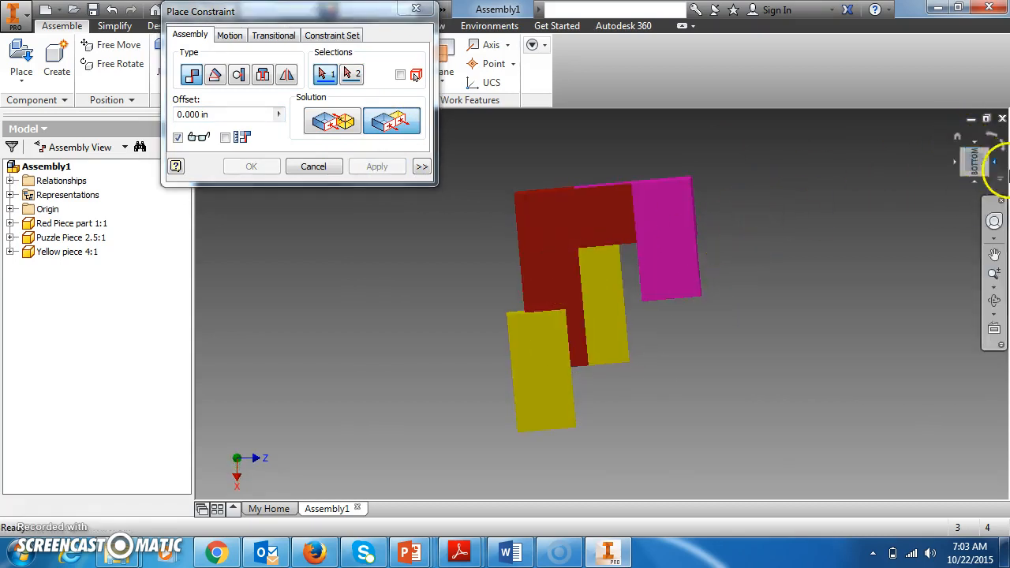
left_click(979, 161)
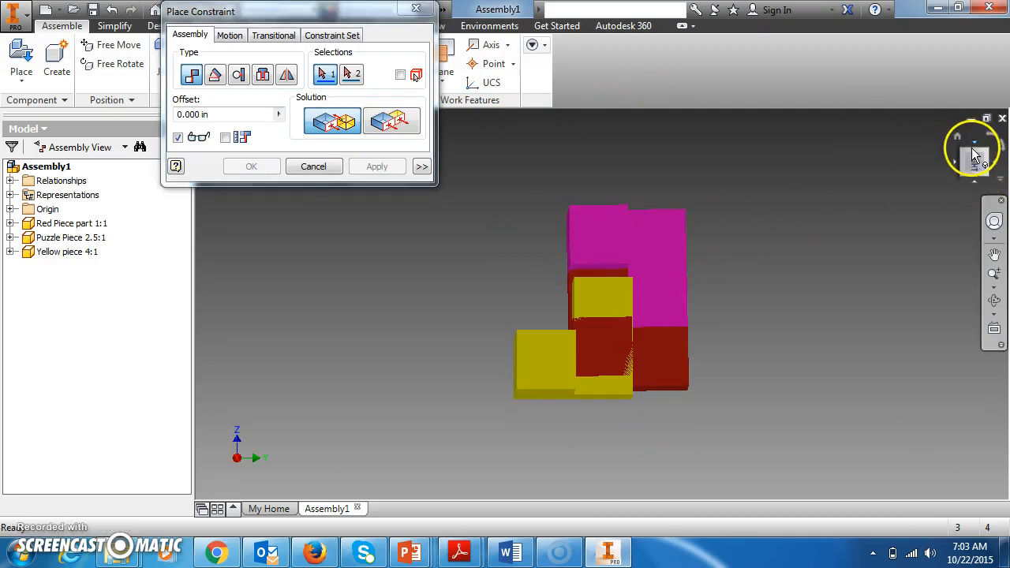
left_click(976, 159)
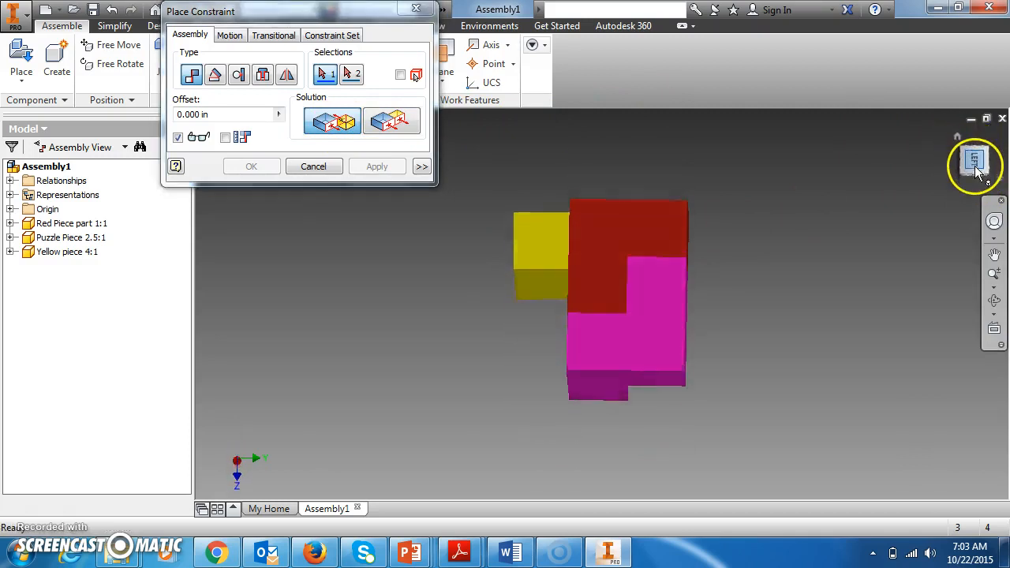
left_click(976, 163)
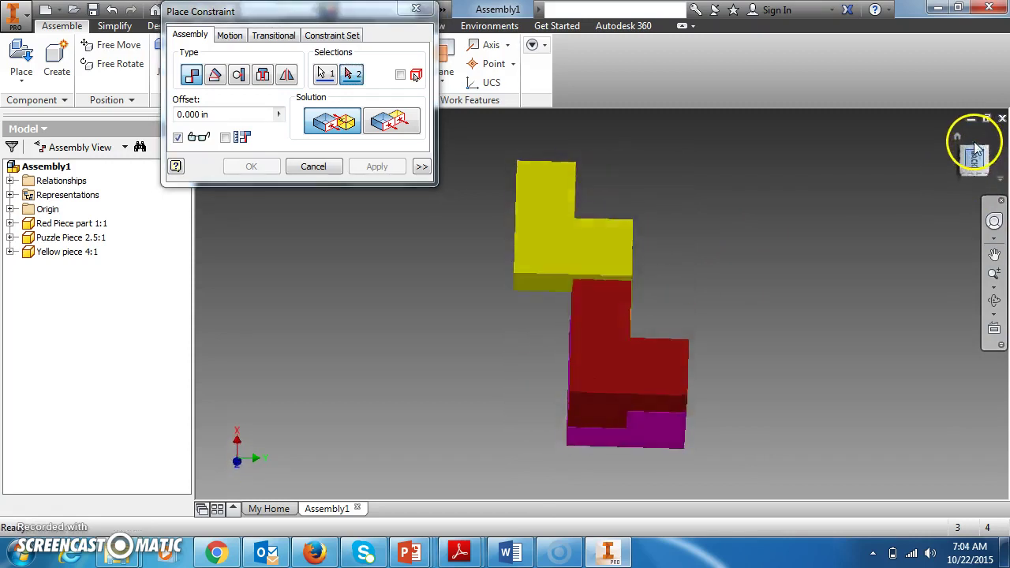
- Mate a yellow face to a magenta face and apply that constraint
left_click(976, 146)
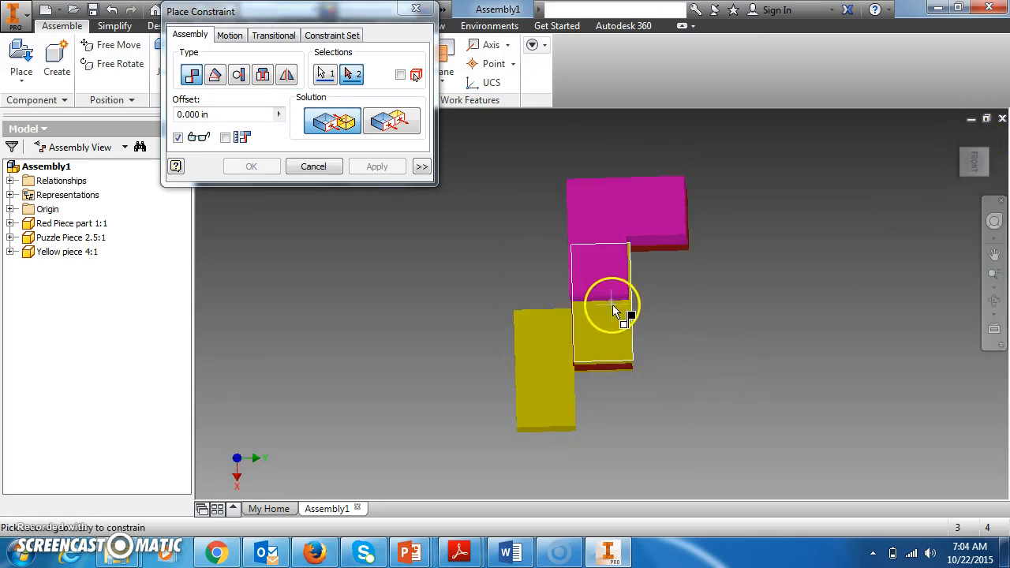
left_click(376, 168)
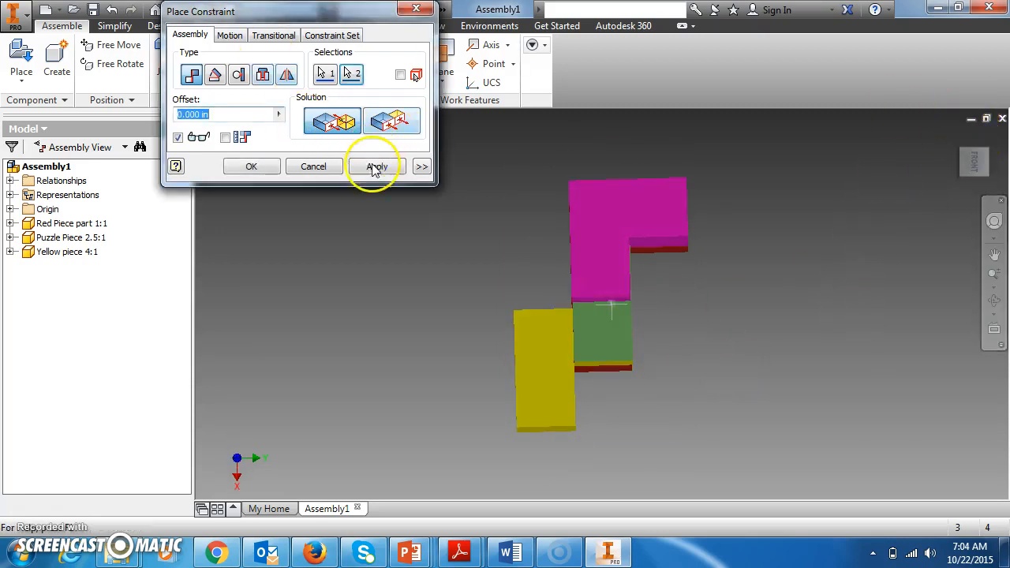
left_click(376, 166)
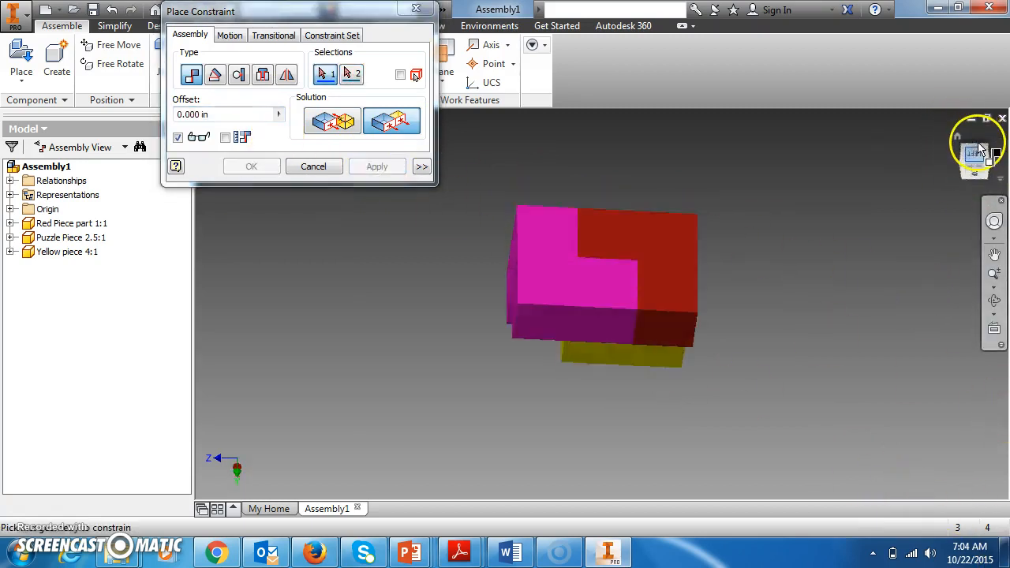
left_click_drag(979, 142, 979, 157)
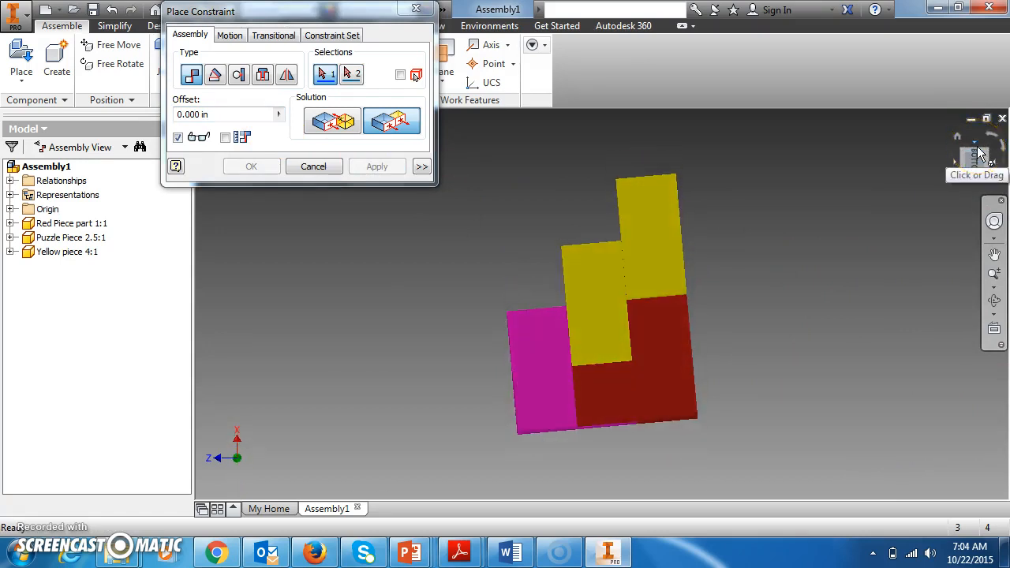
mouse_move(866, 111)
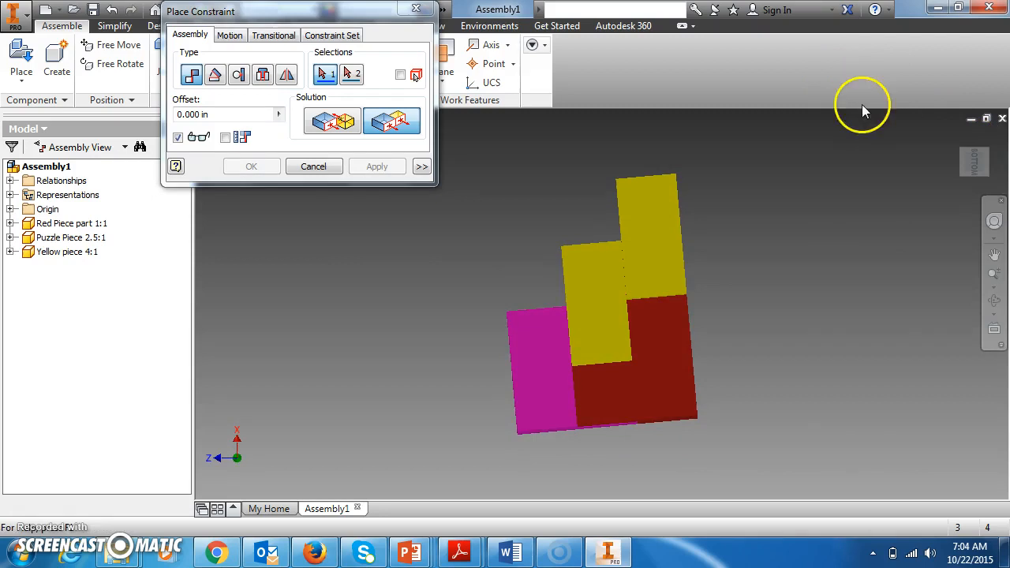